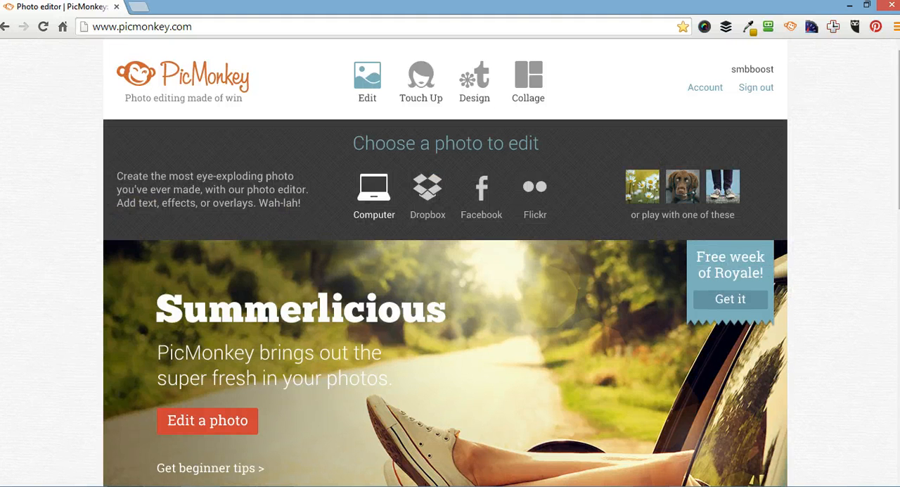
Choose Edit from Computer and load the beach and ocean photo into the editor
{"action": "left_click", "coordinate": [374, 187]}
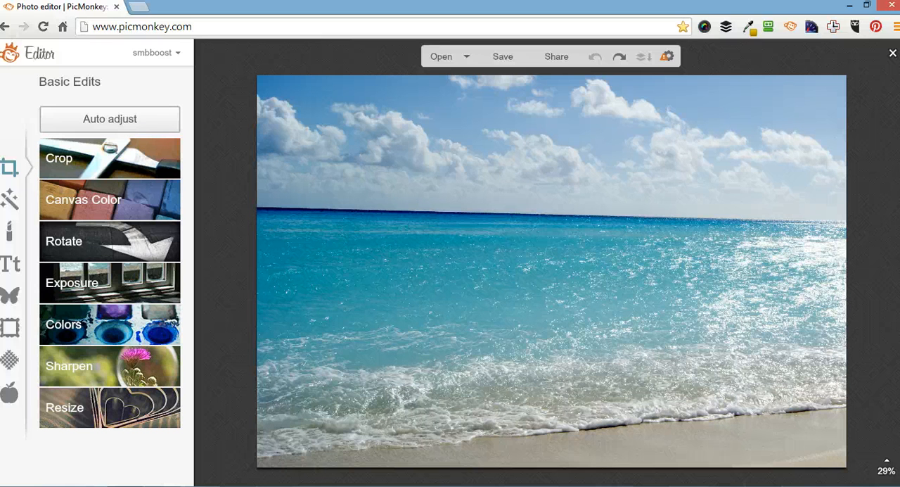
{"action": "left_click", "coordinate": [109, 118]}
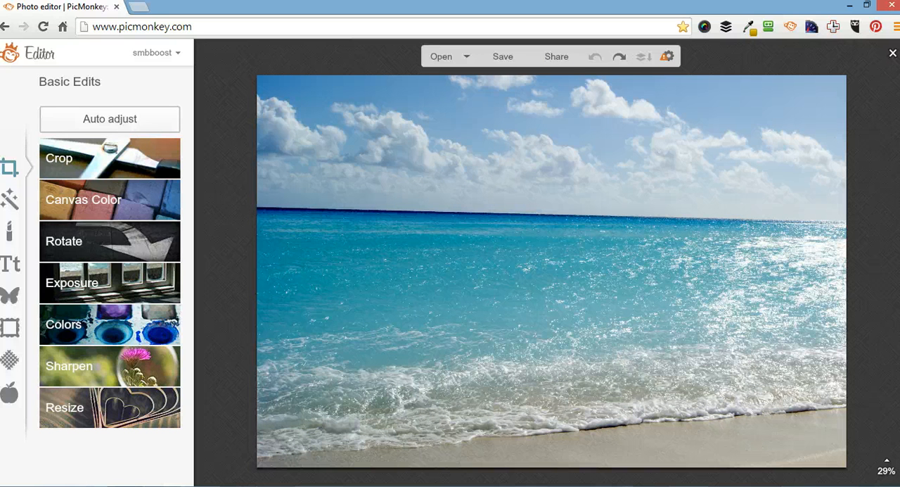
{"action": "left_click", "coordinate": [63, 240]}
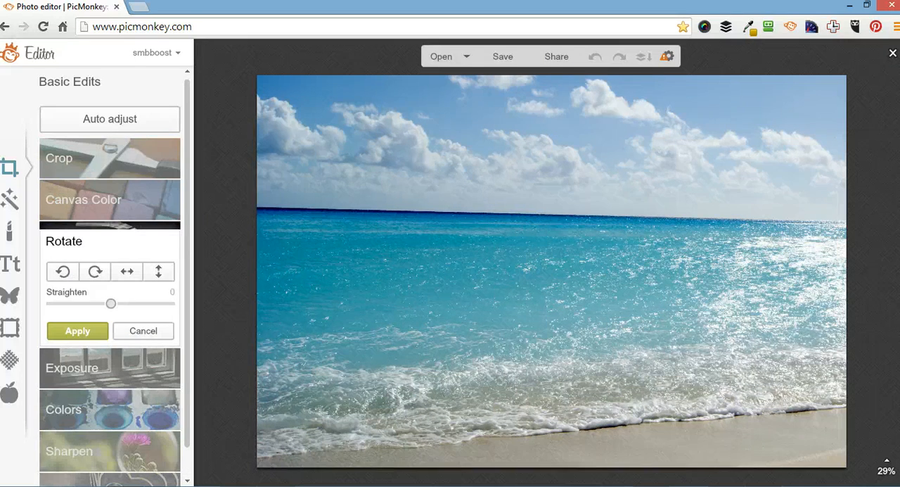
{"action": "left_click_drag", "start_coordinate": [112, 302], "coordinate": [104, 302]}
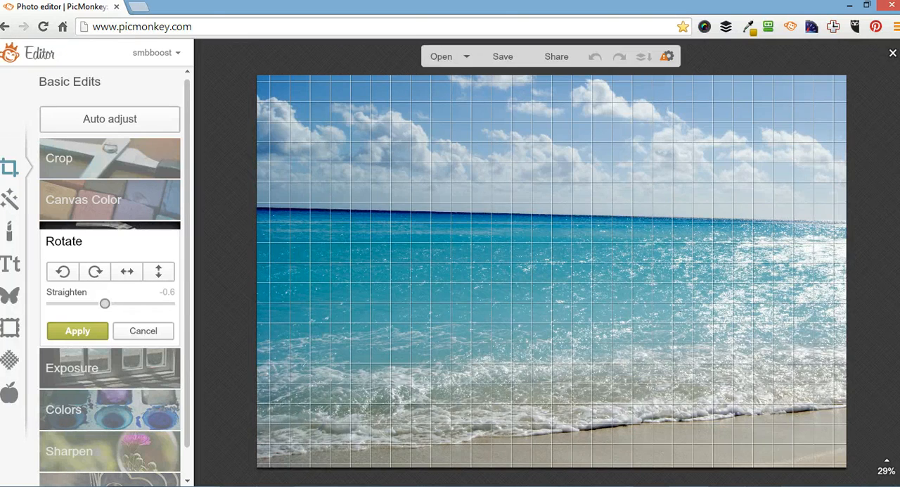
{"action": "left_click_drag", "start_coordinate": [104, 302], "coordinate": [103, 302]}
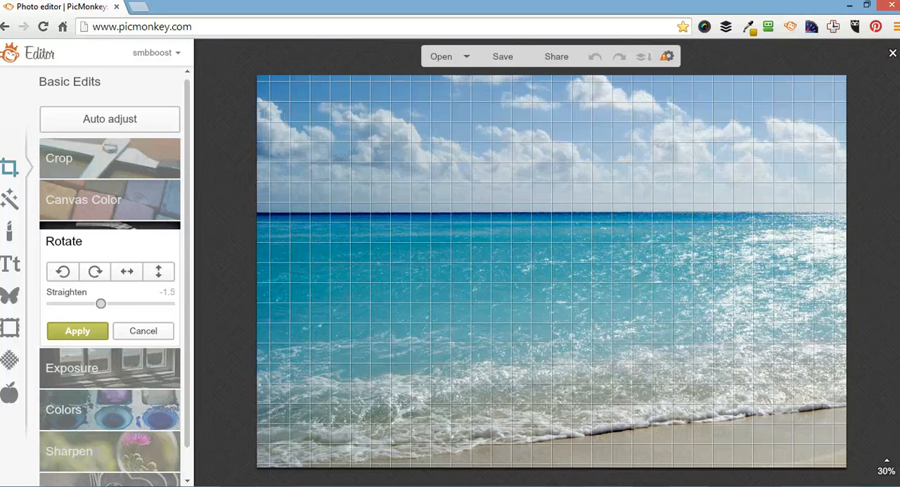
{"action": "left_click_drag", "start_coordinate": [102, 303], "coordinate": [103, 302]}
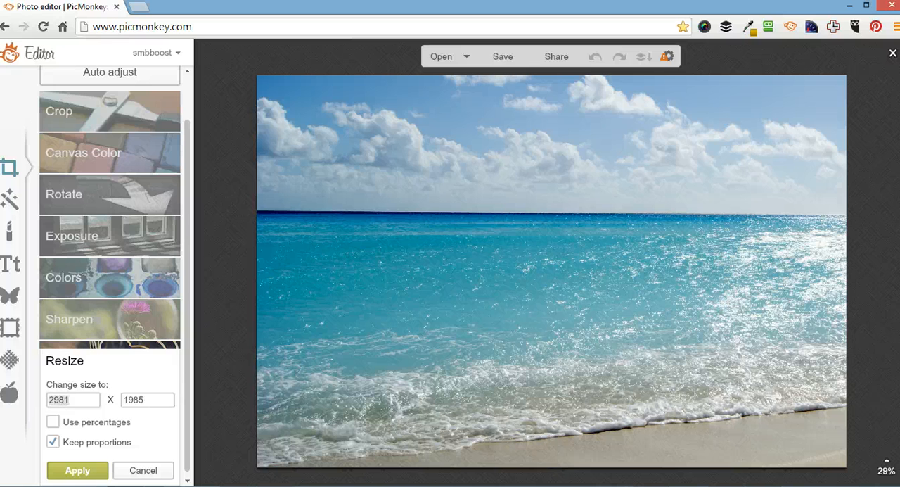
{"action": "mouse_move", "coordinate": [8, 391]}
{"action": "type", "text": "640"}
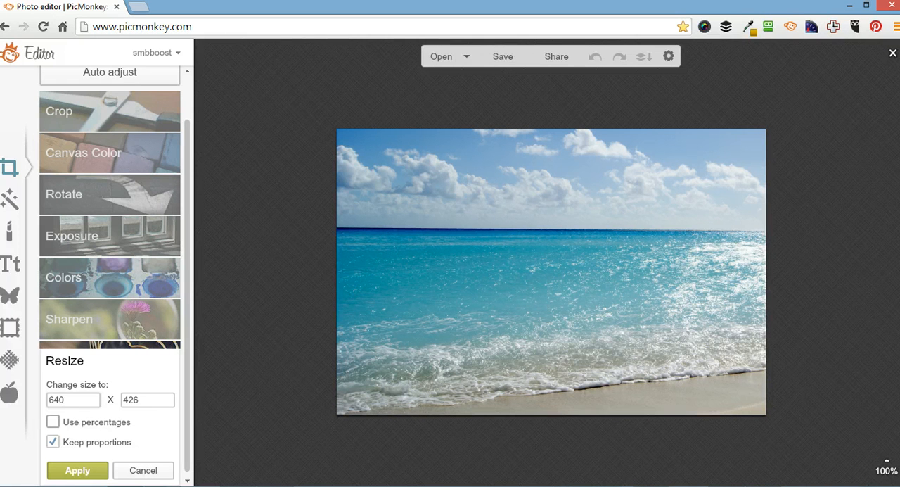
Resize the 2981 by 1985 photo to 640 by 426 pixels with proportions kept
{"action": "left_click", "coordinate": [54, 422]}
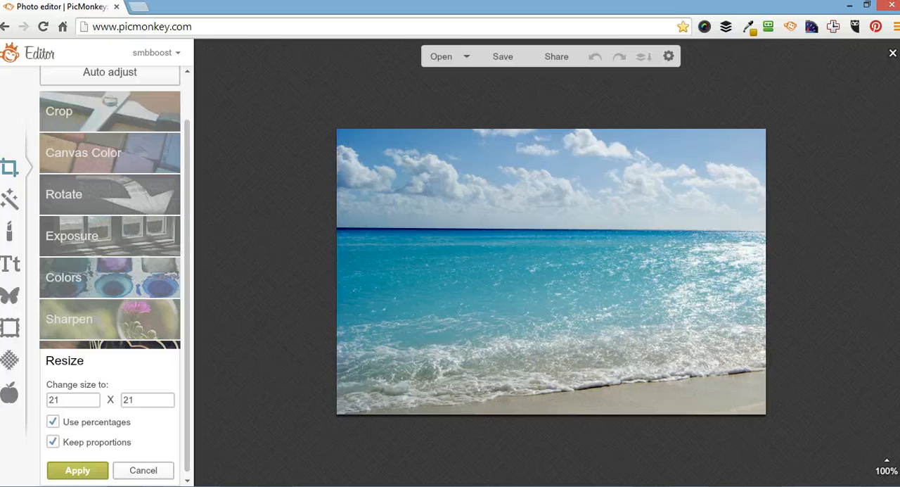
{"action": "left_click", "coordinate": [53, 422]}
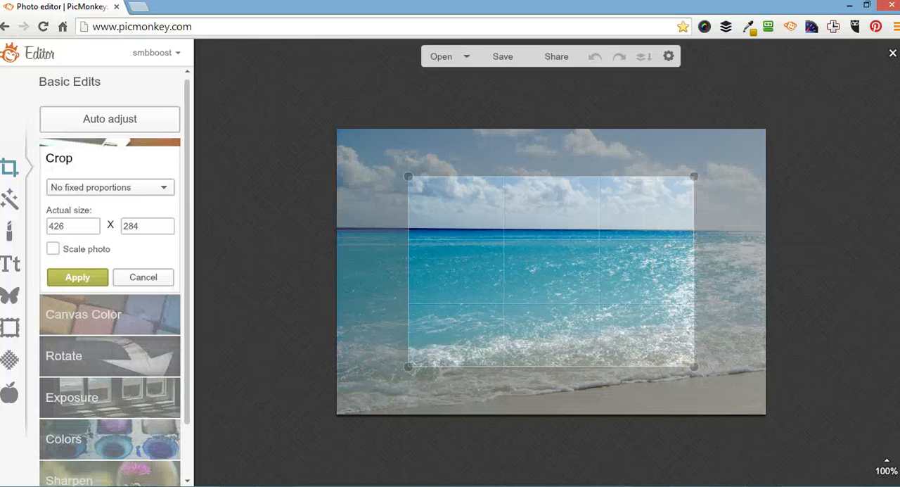
Crop the photo to a 640 by 88 strip positioned along the ocean horizon
{"action": "left_click_drag", "start_coordinate": [408, 177], "coordinate": [336, 178]}
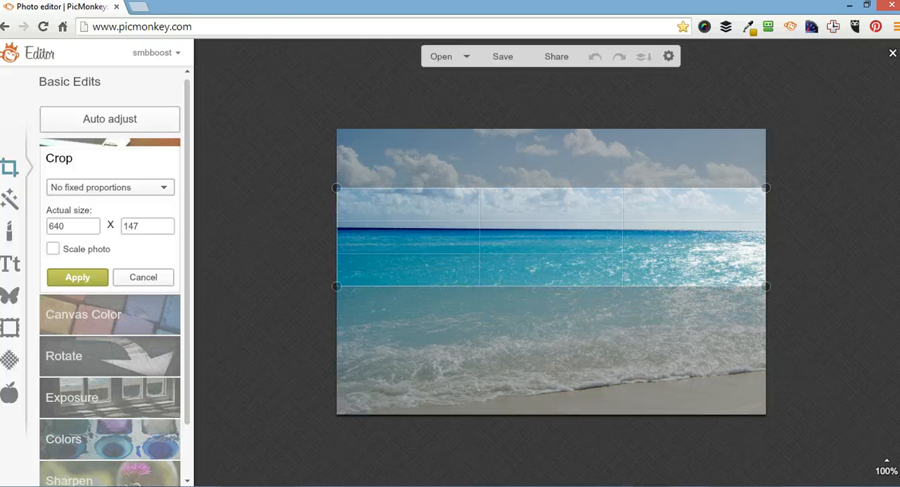
{"action": "left_click", "coordinate": [73, 225]}
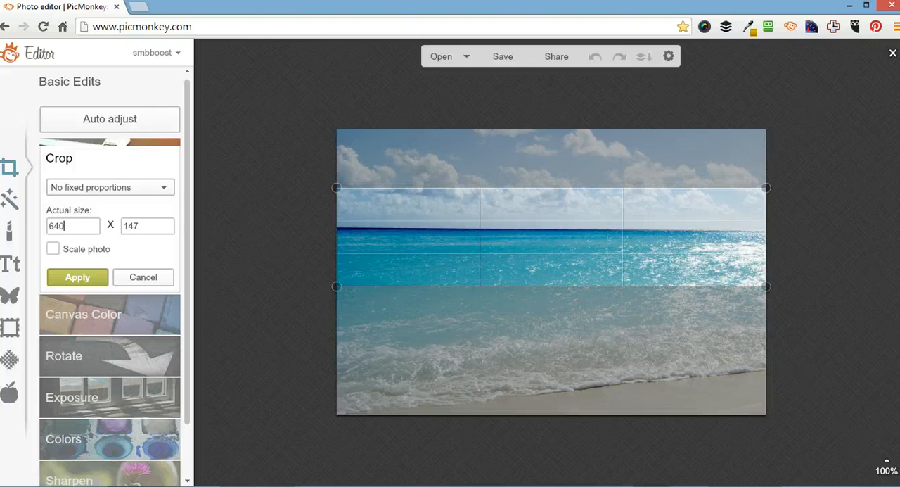
{"action": "left_click", "coordinate": [146, 225]}
{"action": "type", "text": "88"}
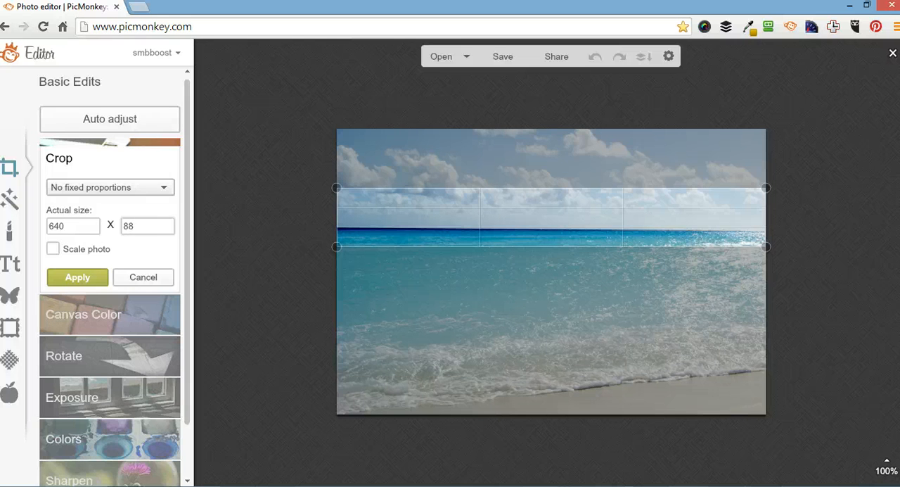
{"action": "left_click", "coordinate": [110, 187]}
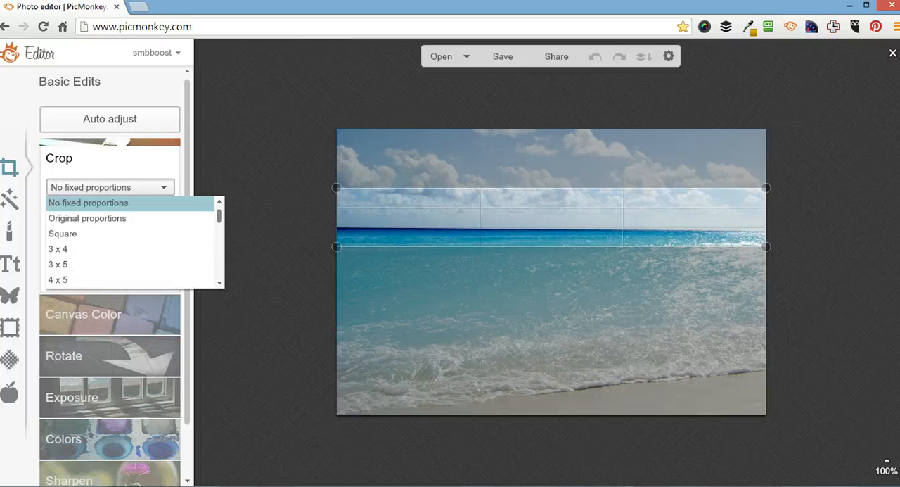
{"action": "scroll", "scroll_direction": "down", "scroll_amount": 3}
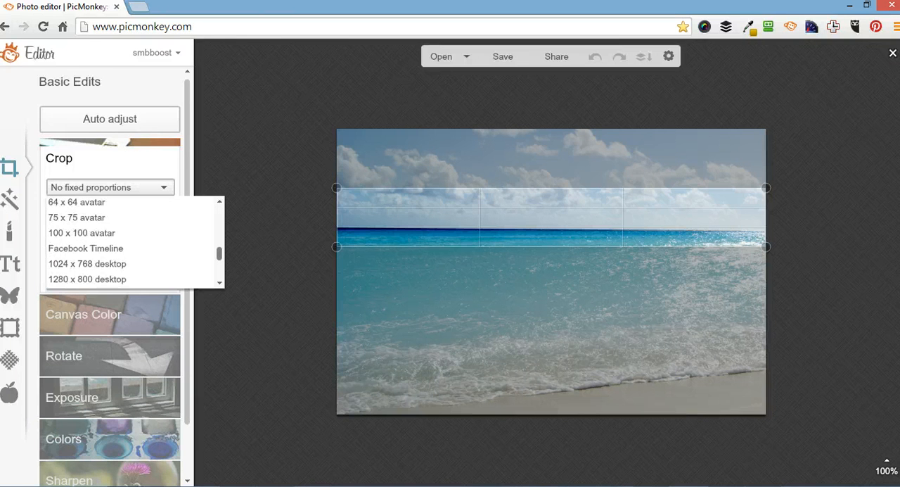
{"action": "mouse_move", "coordinate": [85, 248]}
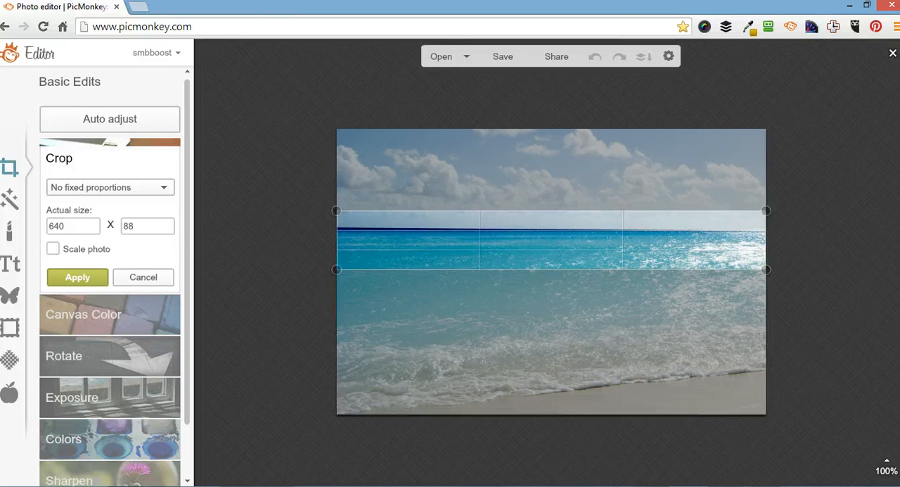
{"action": "left_click", "coordinate": [77, 275]}
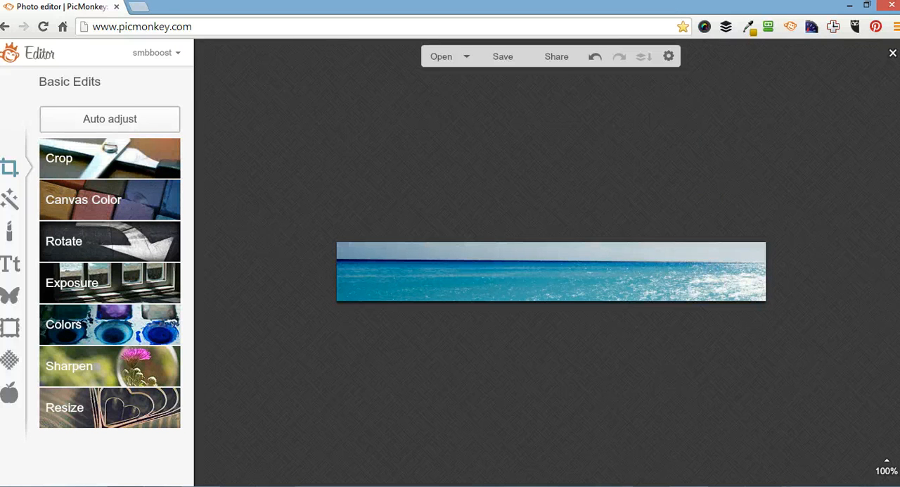
Preview orange and lavender canvas colours on the strip, then cancel the change
{"action": "left_click", "coordinate": [83, 199]}
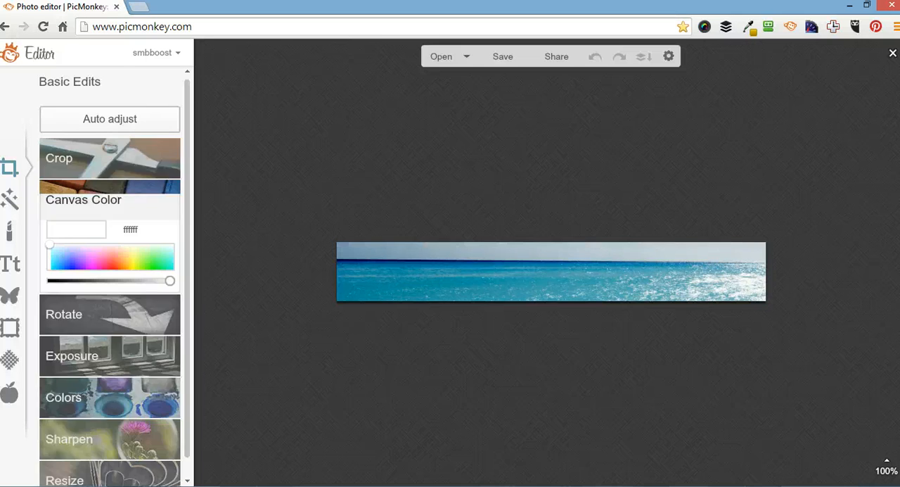
{"action": "left_click", "coordinate": [121, 259]}
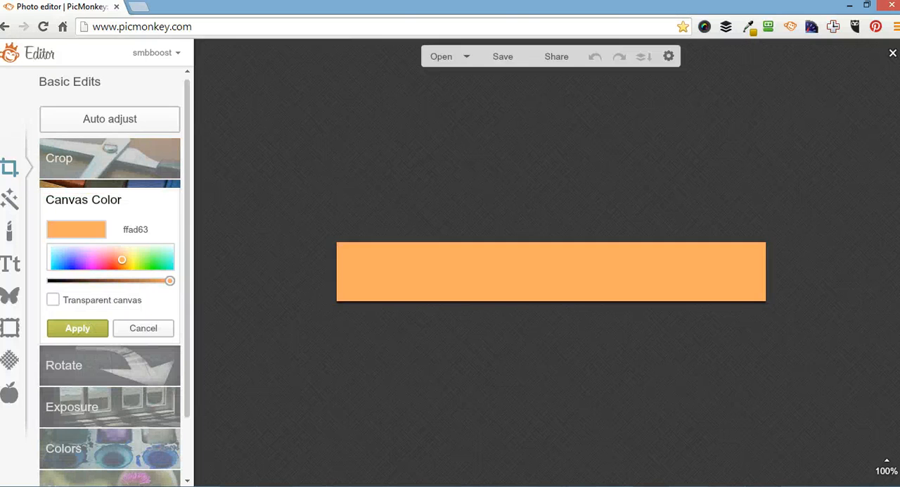
{"action": "left_click", "coordinate": [75, 251]}
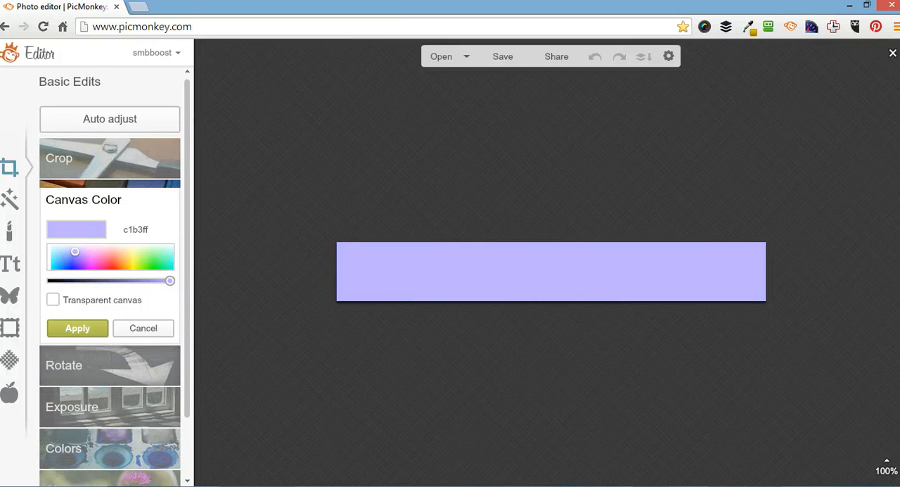
{"action": "left_click", "coordinate": [144, 328]}
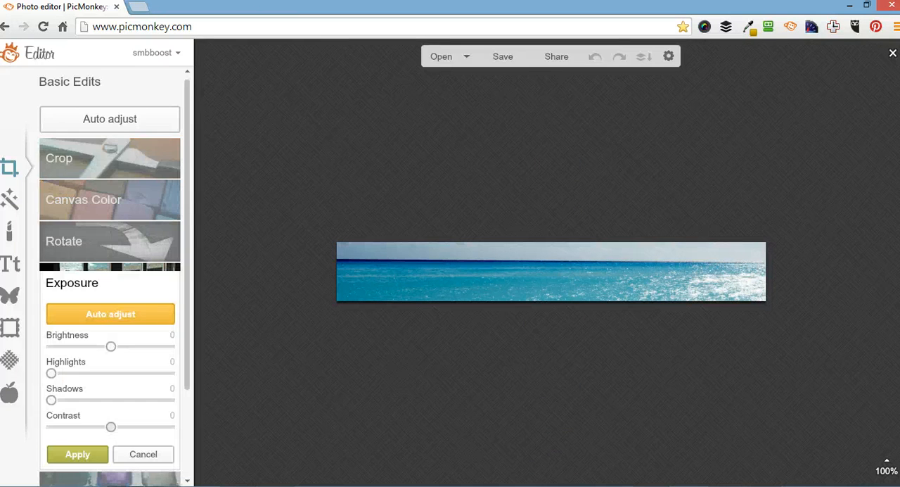
Preview a brighter exposure, cancel it, and bring up the Sharpen settings
{"action": "left_click_drag", "start_coordinate": [109, 346], "coordinate": [144, 346]}
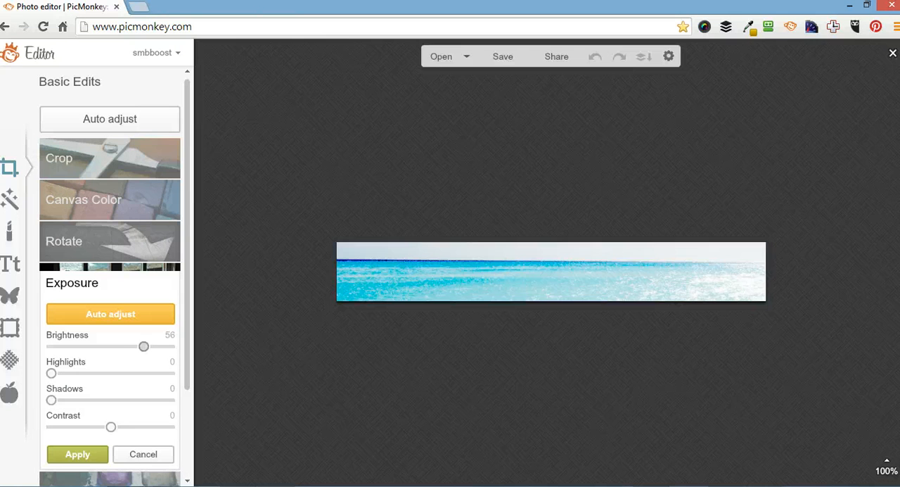
{"action": "left_click", "coordinate": [77, 453]}
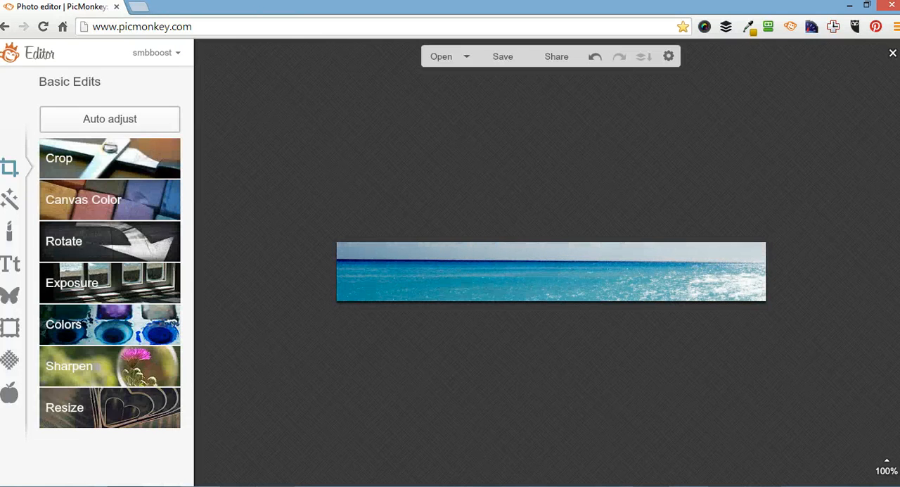
{"action": "left_click", "coordinate": [63, 324]}
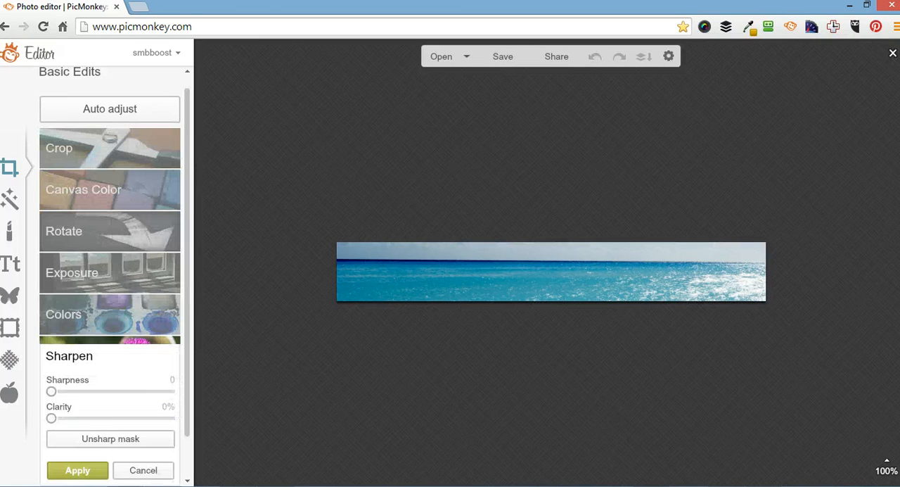
{"action": "left_click", "coordinate": [143, 469]}
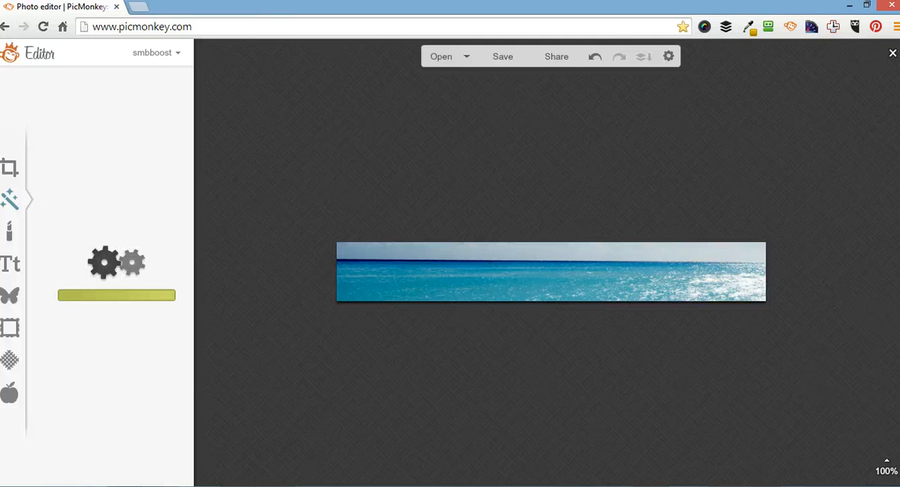
{"action": "left_click", "coordinate": [10, 198]}
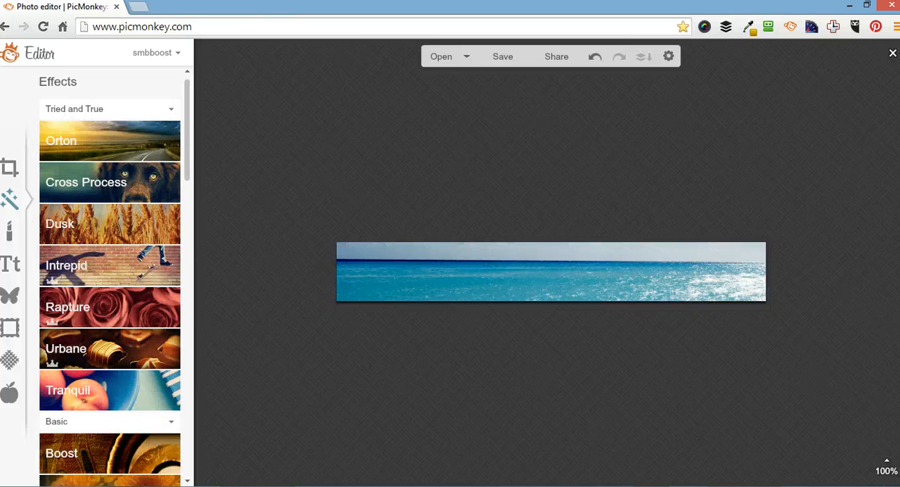
{"action": "scroll", "scroll_direction": "down", "scroll_amount": 3}
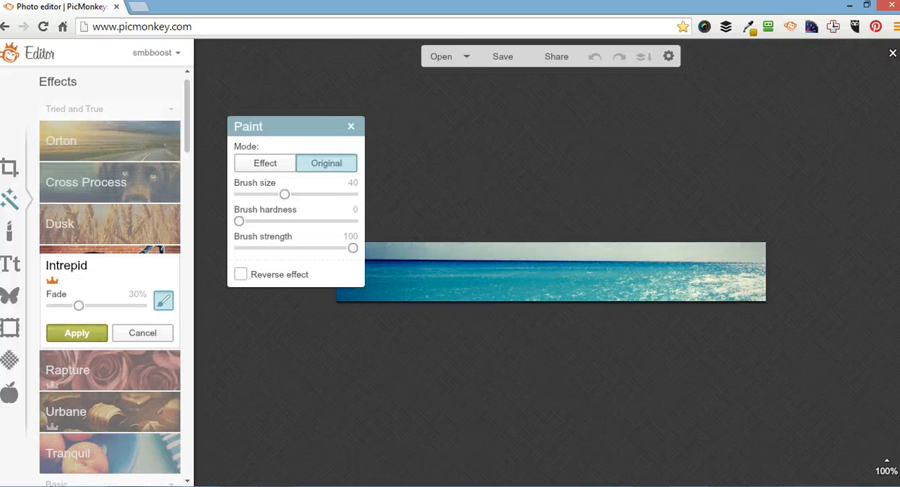
{"action": "left_click", "coordinate": [142, 331]}
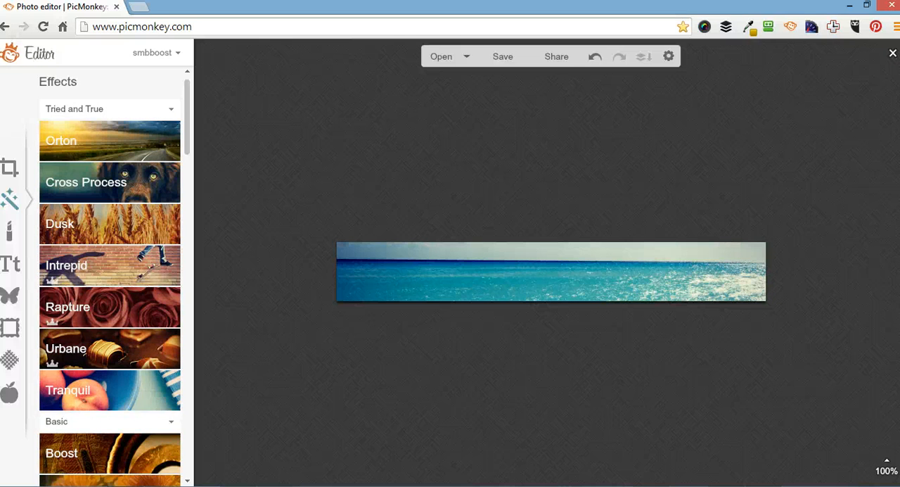
{"action": "scroll", "scroll_direction": "down", "scroll_amount": 3}
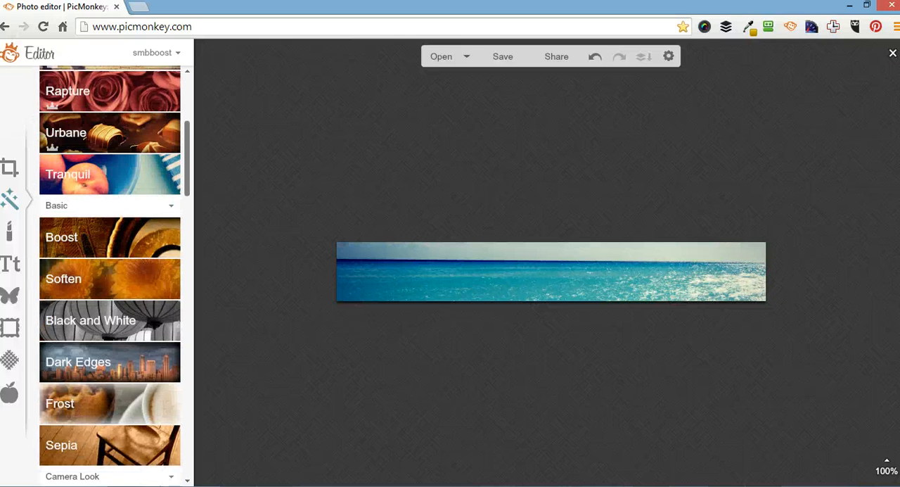
{"action": "scroll", "scroll_direction": "down", "scroll_amount": 3}
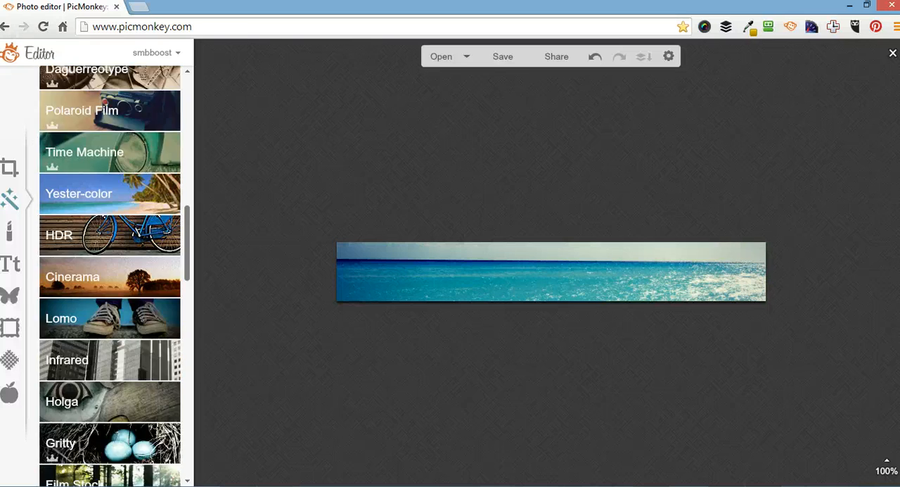
{"action": "scroll", "scroll_direction": "down", "scroll_amount": 3}
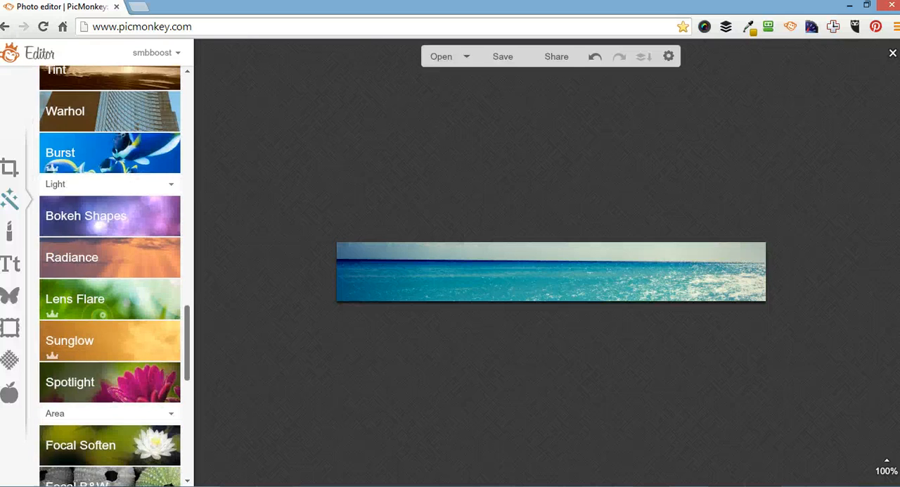
{"action": "scroll", "scroll_direction": "down", "scroll_amount": 3}
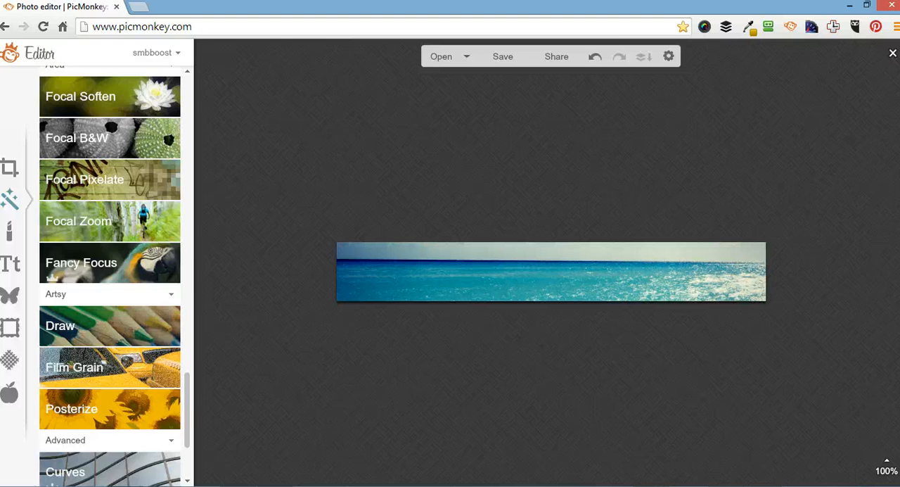
{"action": "left_click", "coordinate": [61, 325]}
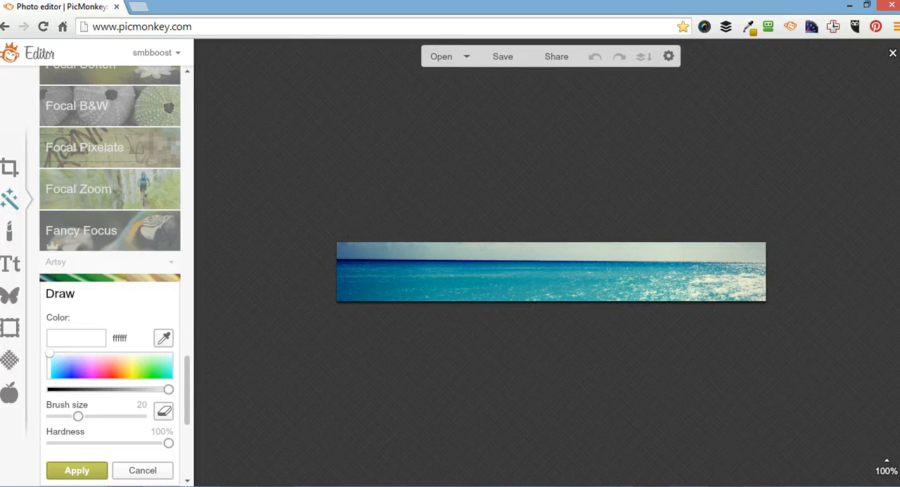
{"action": "mouse_move", "coordinate": [273, 313]}
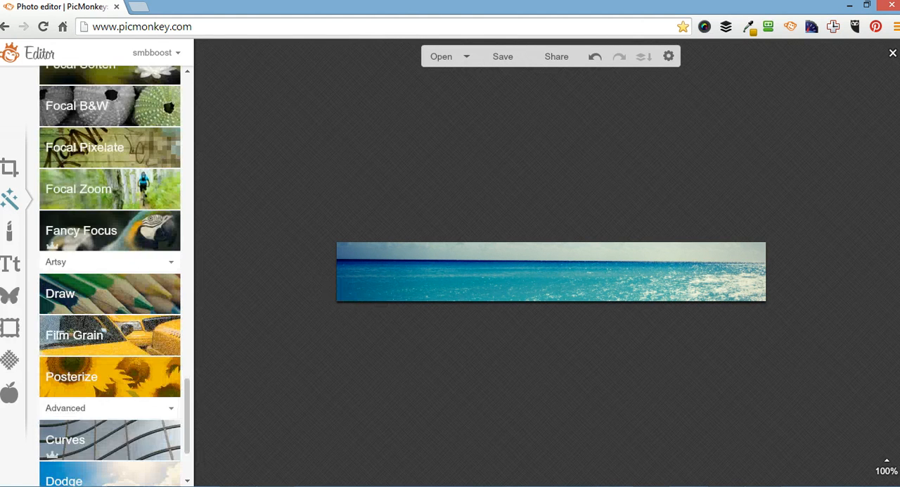
{"action": "left_click", "coordinate": [59, 292]}
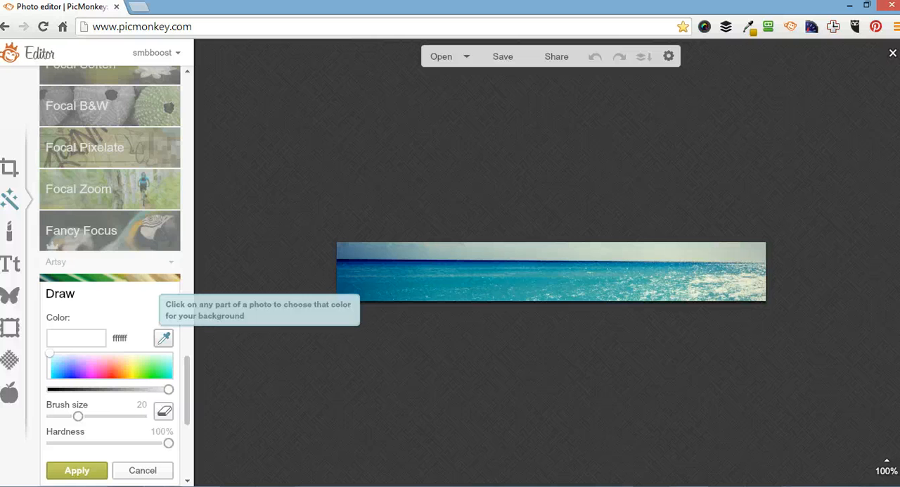
{"action": "left_click", "coordinate": [333, 261]}
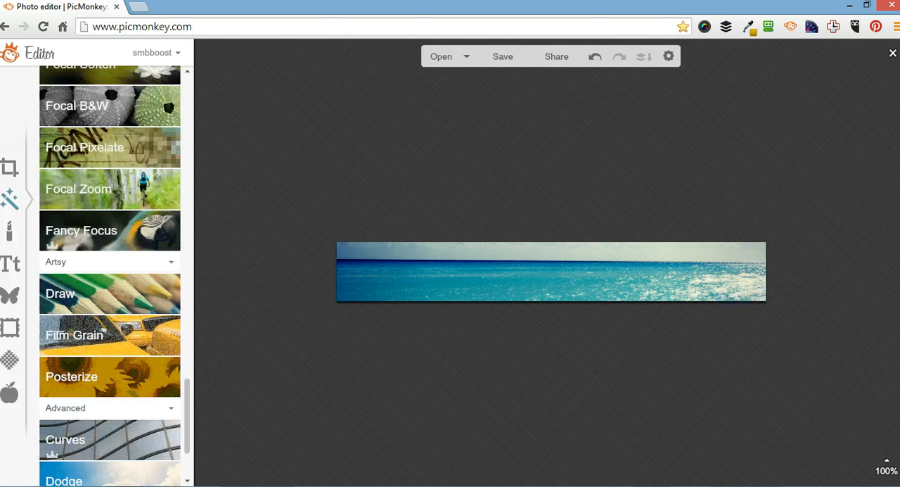
Try the Clone effect by painting sea texture onto the banner without applying
{"action": "scroll", "scroll_direction": "down", "scroll_amount": 3}
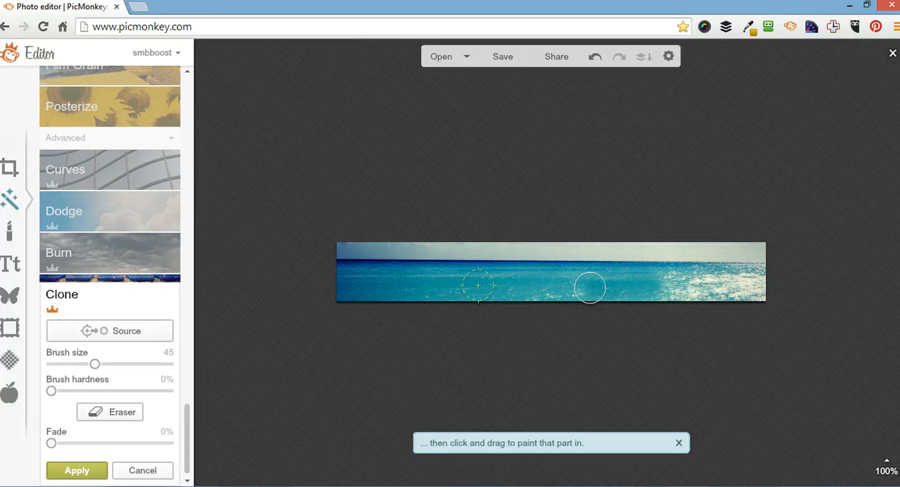
{"action": "left_click_drag", "start_coordinate": [478, 285], "coordinate": [590, 288]}
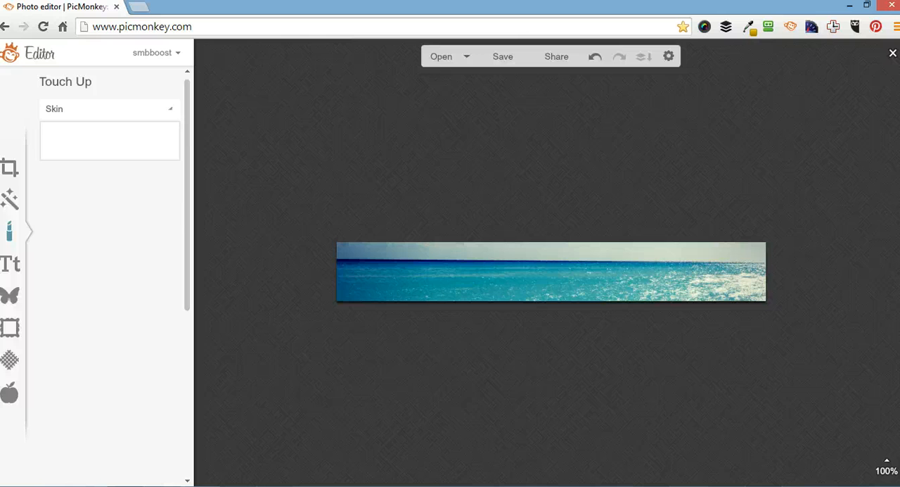
Browse the Touch Up catalogue through its Skin, Mouth and Eyes groups
{"action": "left_click", "coordinate": [109, 108]}
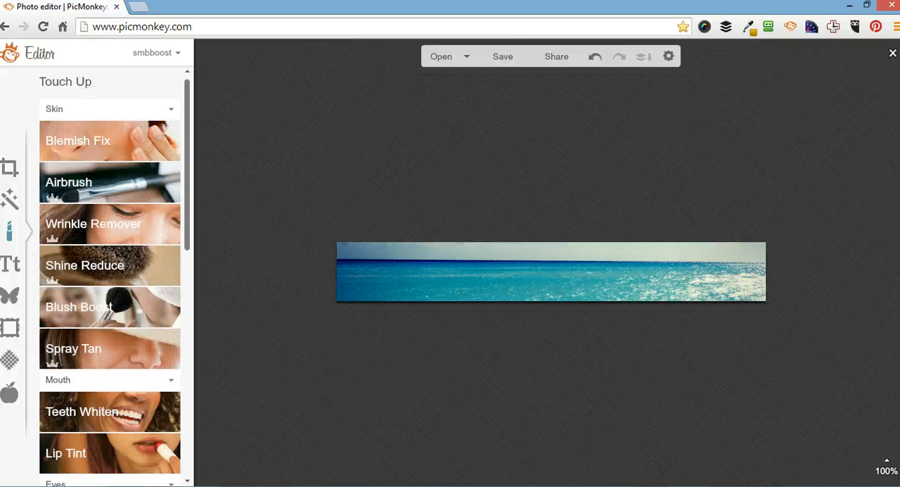
{"action": "scroll", "scroll_direction": "down", "scroll_amount": 3}
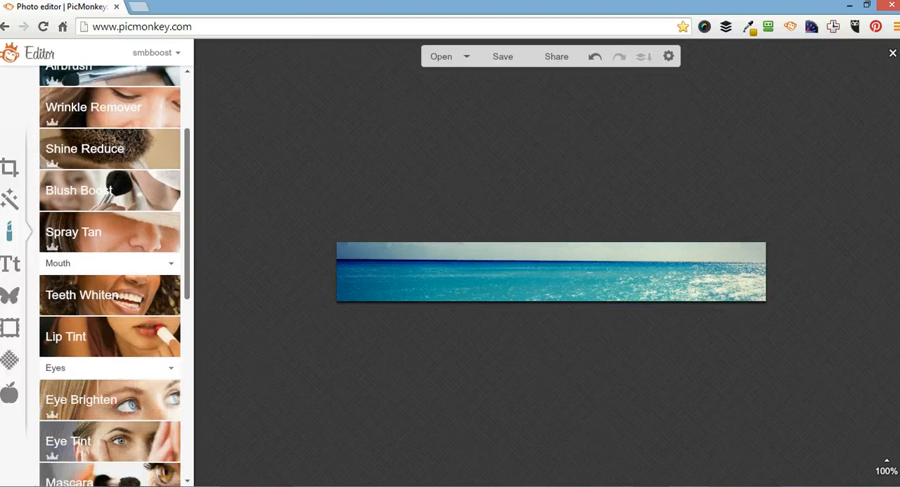
{"action": "scroll", "scroll_direction": "down", "scroll_amount": 3}
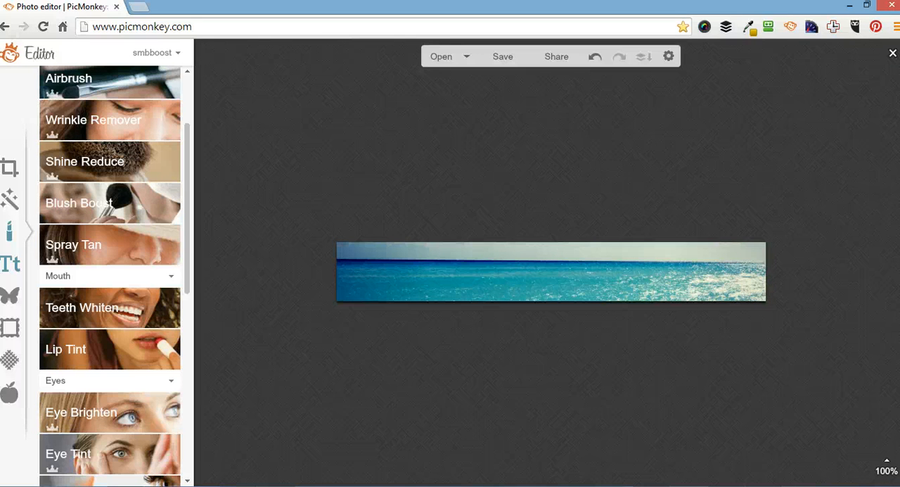
Browse the Text panel's font list, then switch to the Yours font collection
{"action": "left_click", "coordinate": [11, 263]}
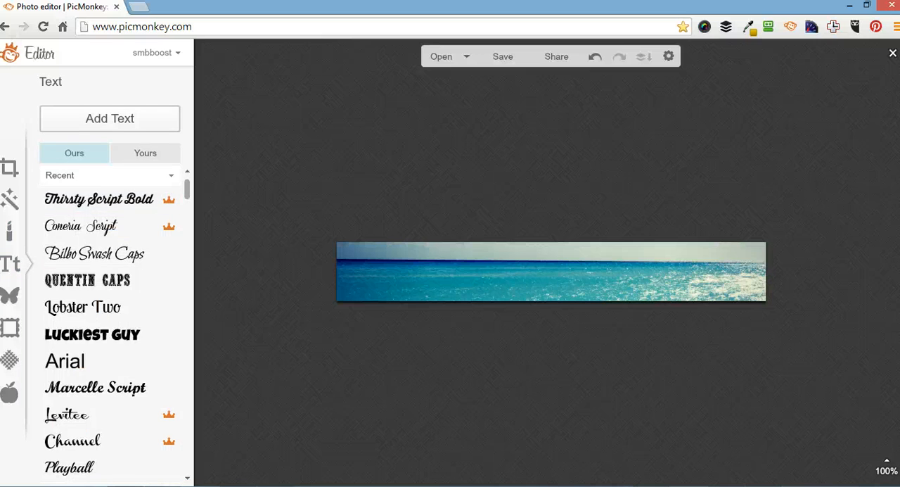
{"action": "scroll", "scroll_direction": "down", "scroll_amount": 3}
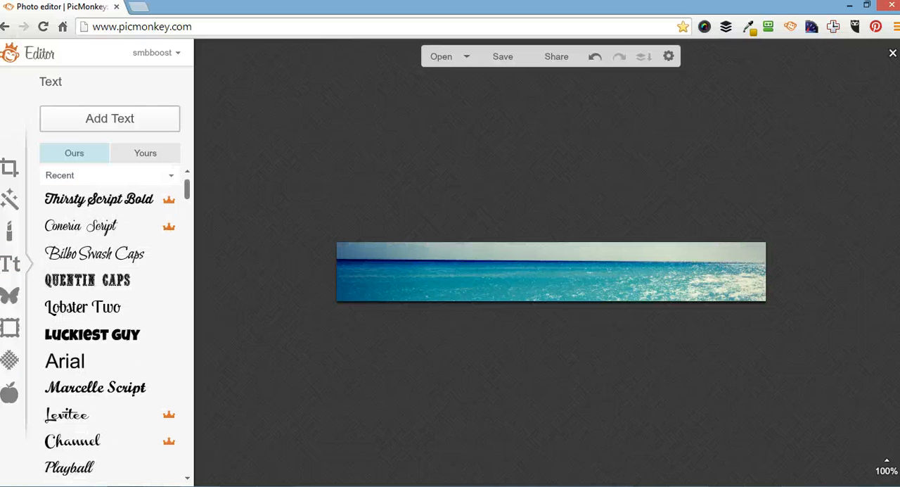
{"action": "left_click", "coordinate": [99, 198]}
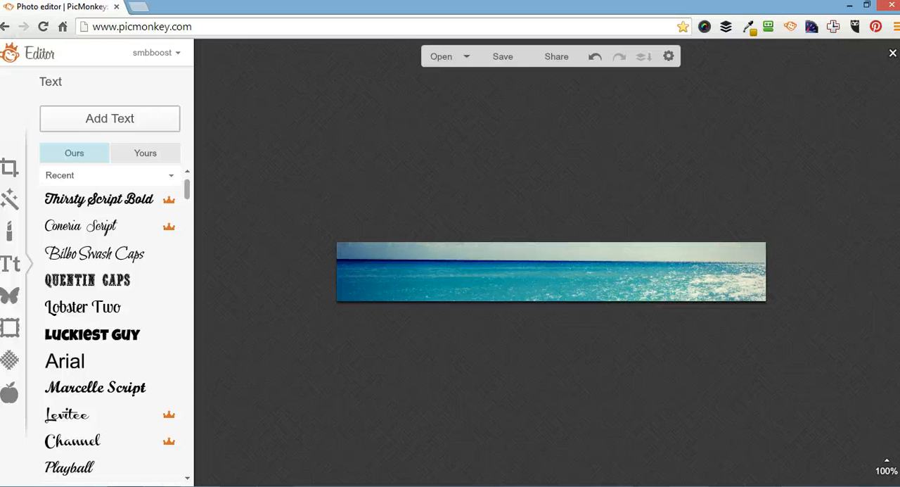
{"action": "scroll", "scroll_direction": "down", "scroll_amount": 3}
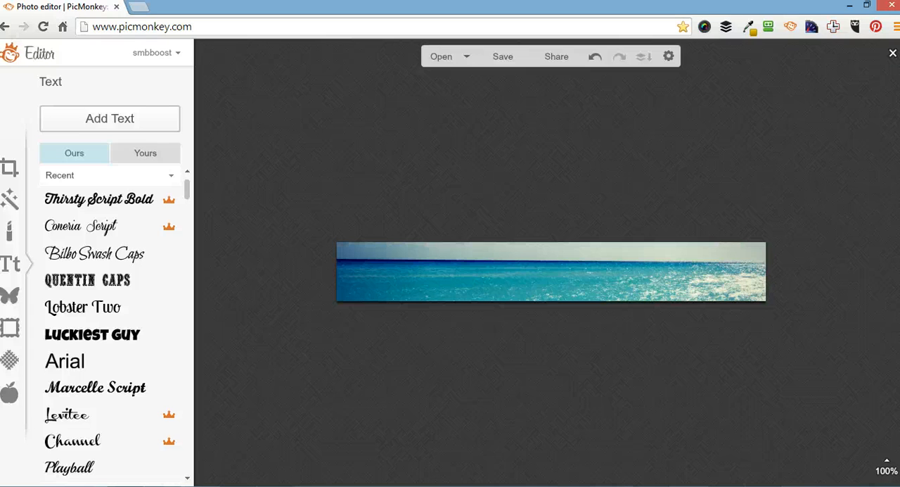
{"action": "left_click", "coordinate": [145, 153]}
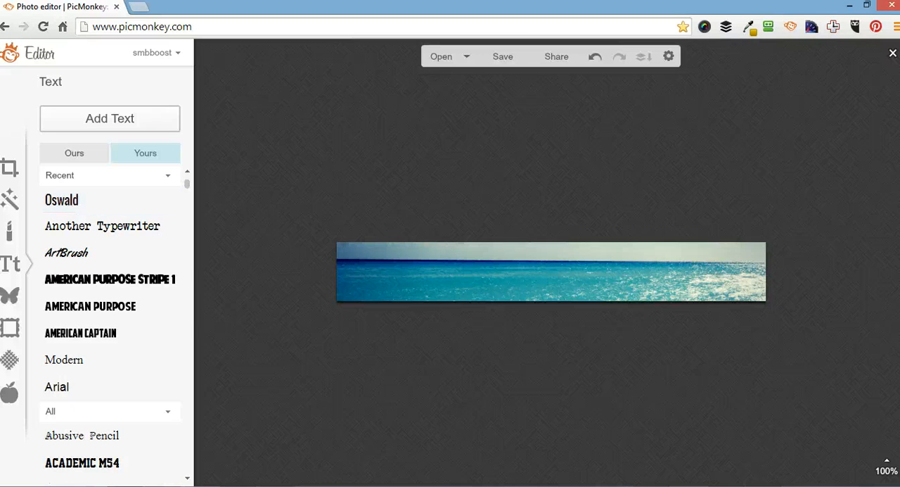
{"action": "scroll", "scroll_direction": "down", "scroll_amount": 3}
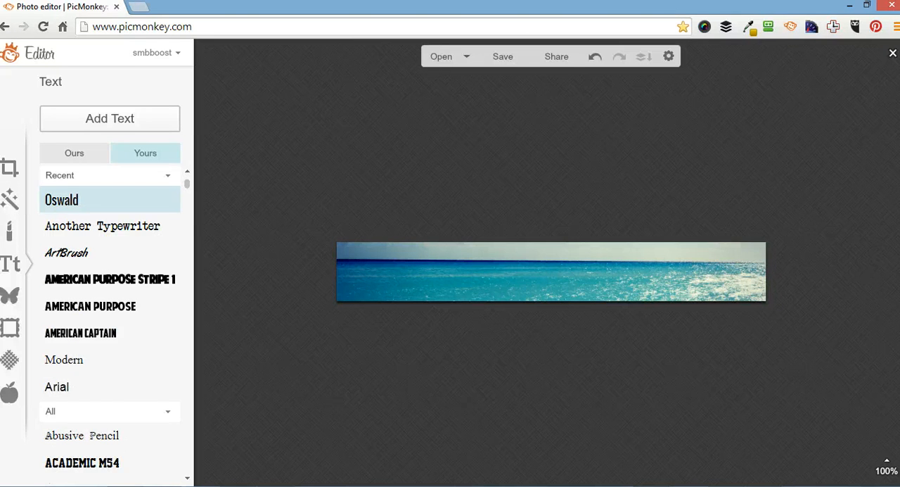
Add a 'Joe's Company' text box on the banner and enlarge it to size 41
{"action": "left_click", "coordinate": [73, 153]}
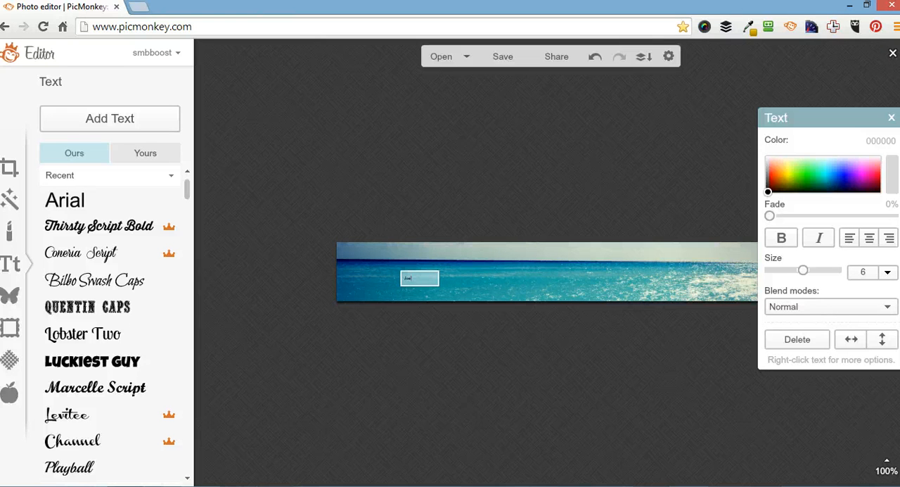
{"action": "type", "text": "Joe's Company"}
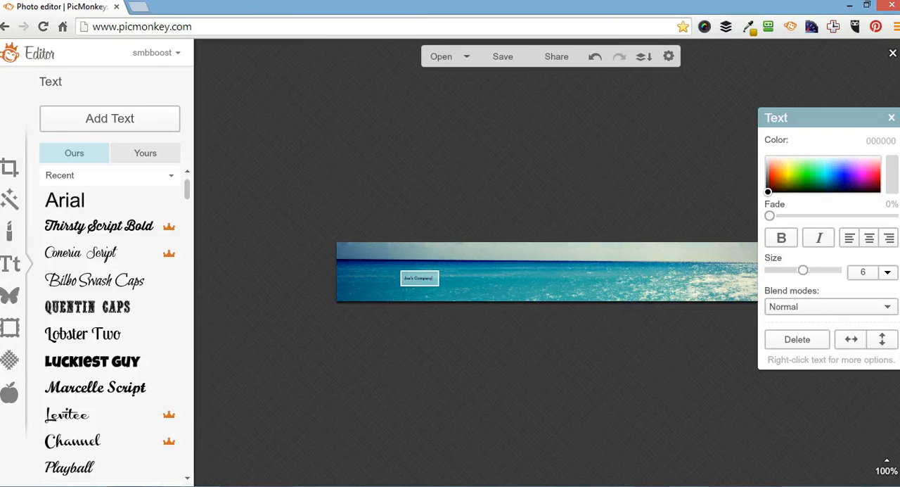
{"action": "left_click", "coordinate": [419, 277]}
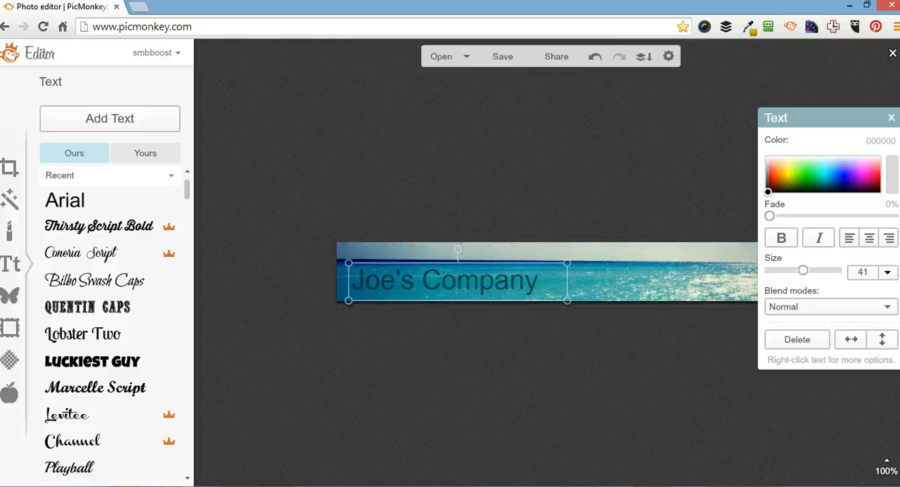
Change the company name to the Thirsty Script Bold font
{"action": "left_click", "coordinate": [98, 225]}
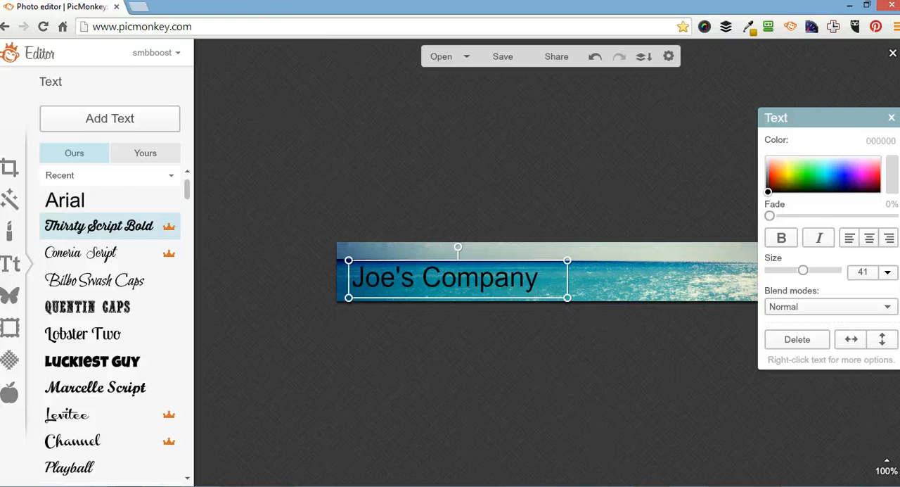
{"action": "left_click", "coordinate": [98, 225]}
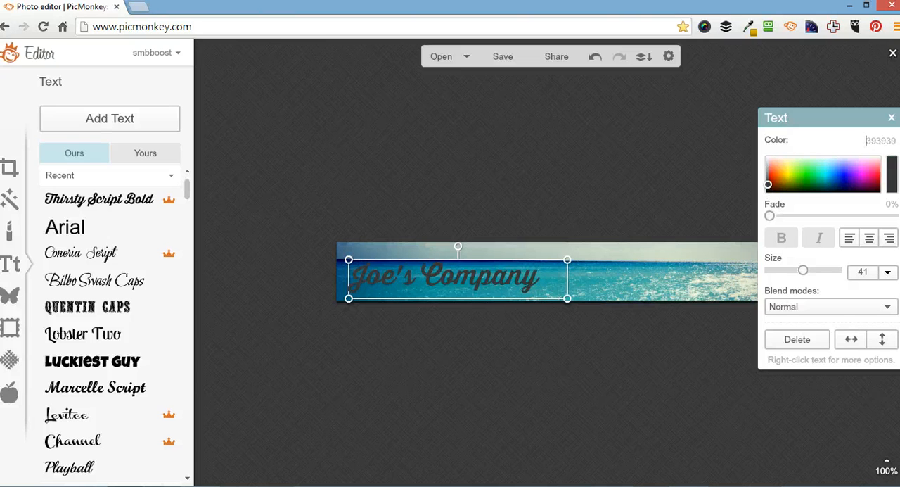
Try yellow, purple and green, then colour the title red ff0900 at size 42
{"action": "left_click", "coordinate": [784, 166]}
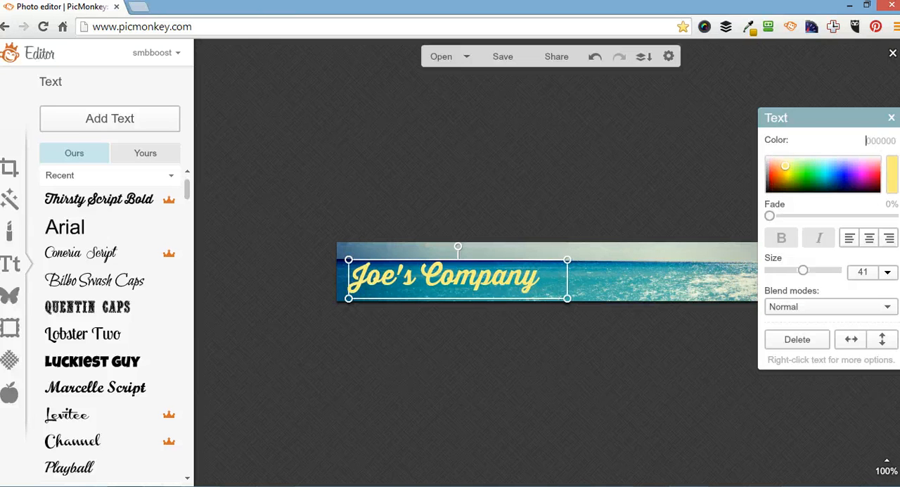
{"action": "left_click", "coordinate": [783, 170]}
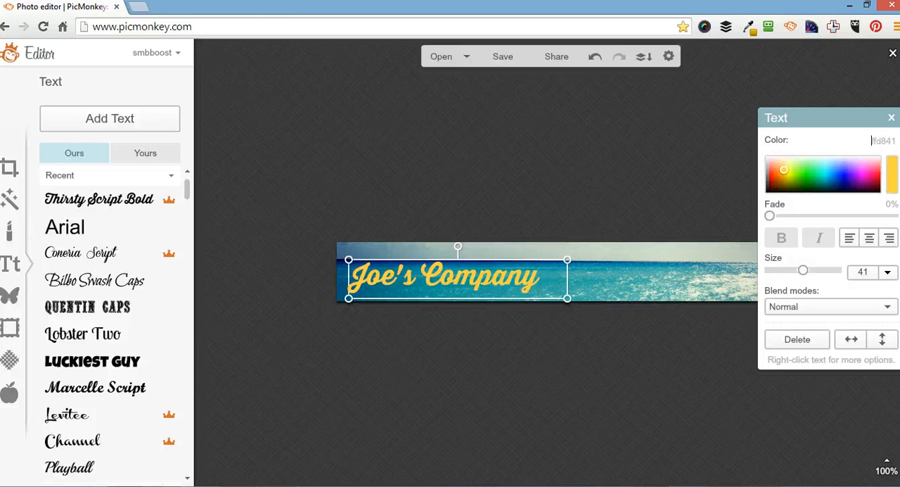
{"action": "left_click", "coordinate": [850, 173]}
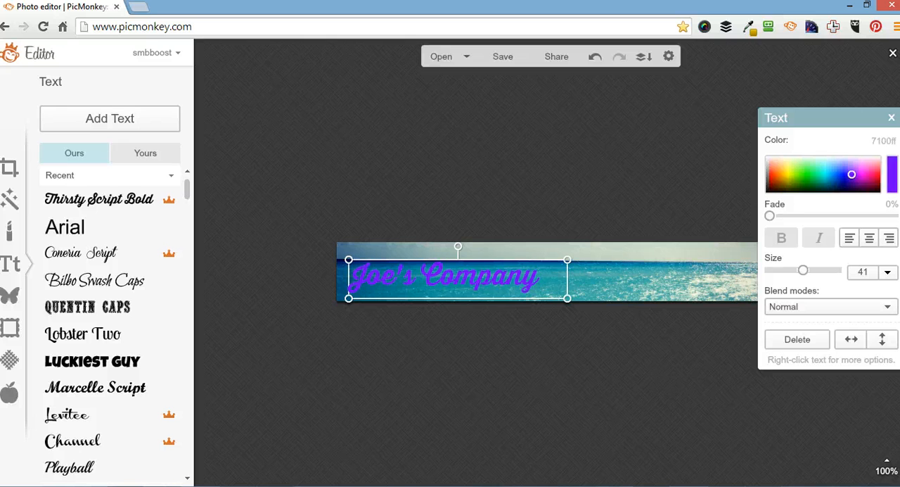
{"action": "left_click", "coordinate": [811, 168]}
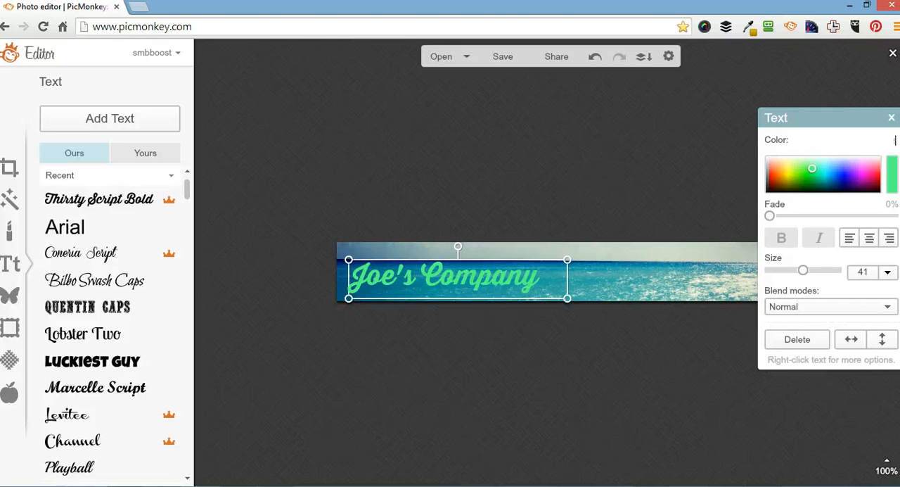
{"action": "type", "text": "ff0900"}
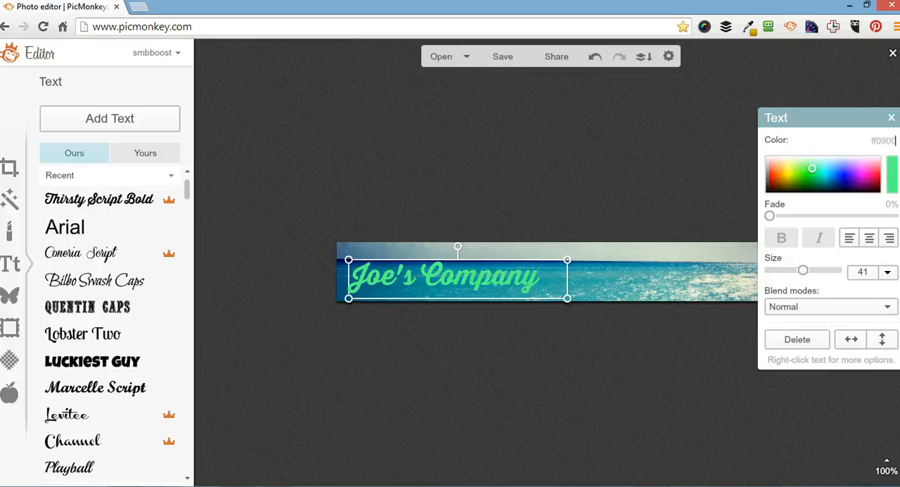
{"action": "left_click", "coordinate": [770, 173]}
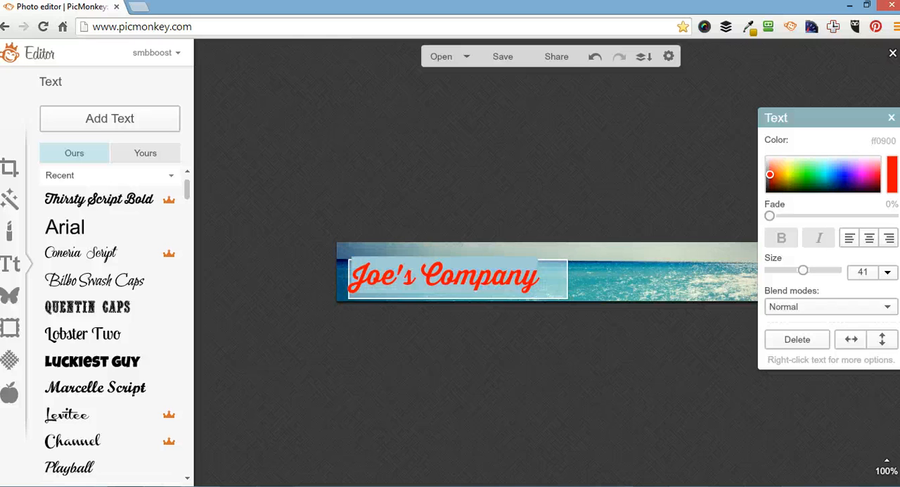
{"action": "left_click", "coordinate": [443, 274]}
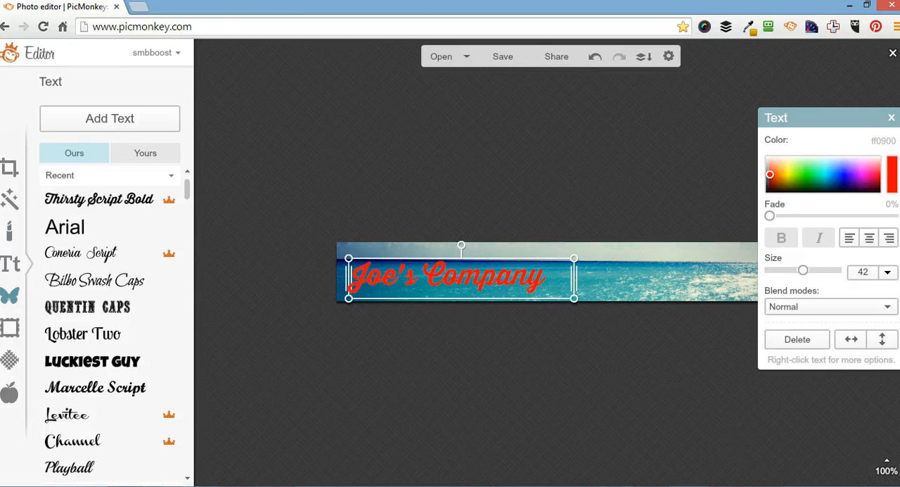
Browse the Overlays catalogue past Banners and Labels down to Critters
{"action": "left_click", "coordinate": [10, 295]}
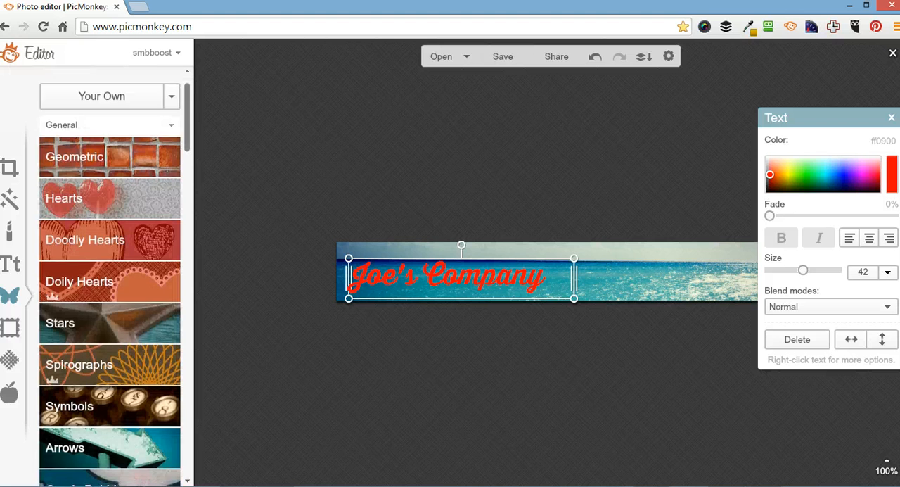
{"action": "scroll", "scroll_direction": "down", "scroll_amount": 3}
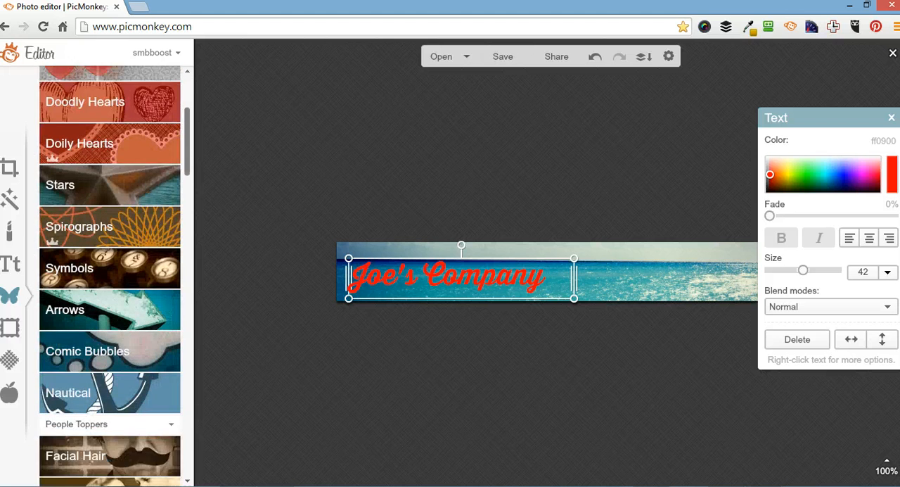
{"action": "scroll", "scroll_direction": "down", "scroll_amount": 3}
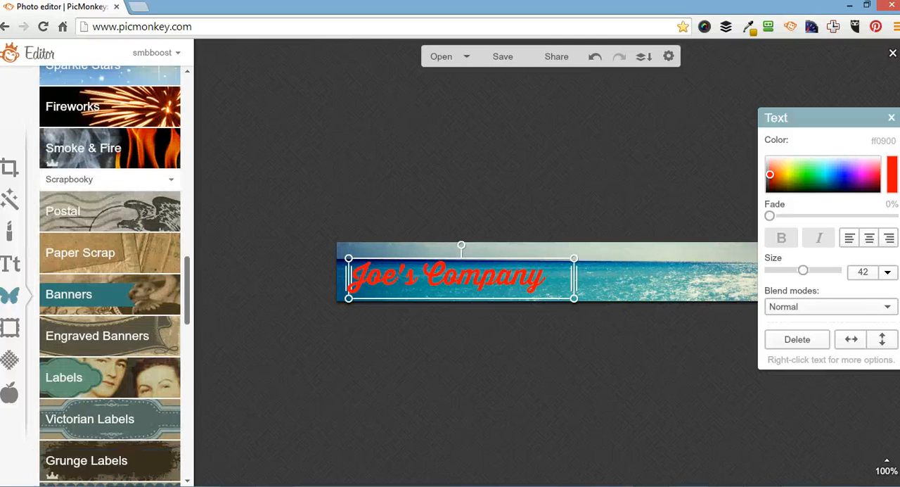
{"action": "scroll", "scroll_direction": "down", "scroll_amount": 3}
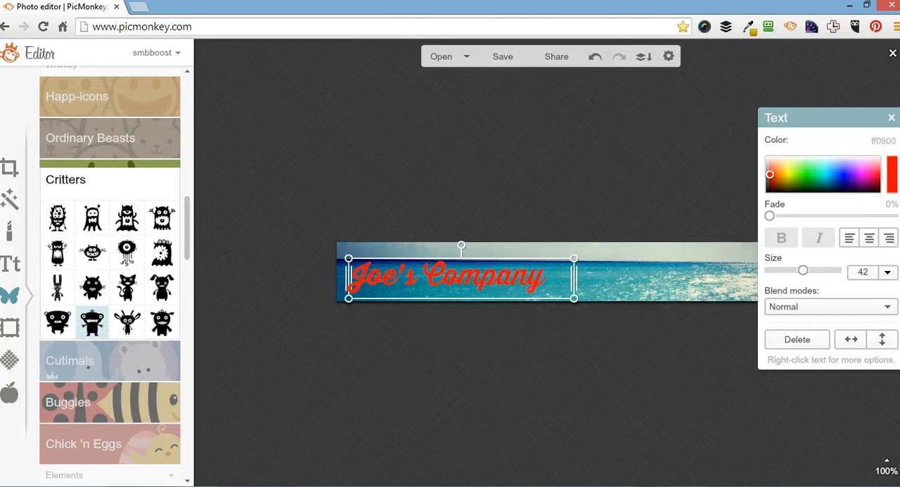
Add a Critters overlay just right of Joe's Company and set its Color 1 to red
{"action": "left_click", "coordinate": [92, 320]}
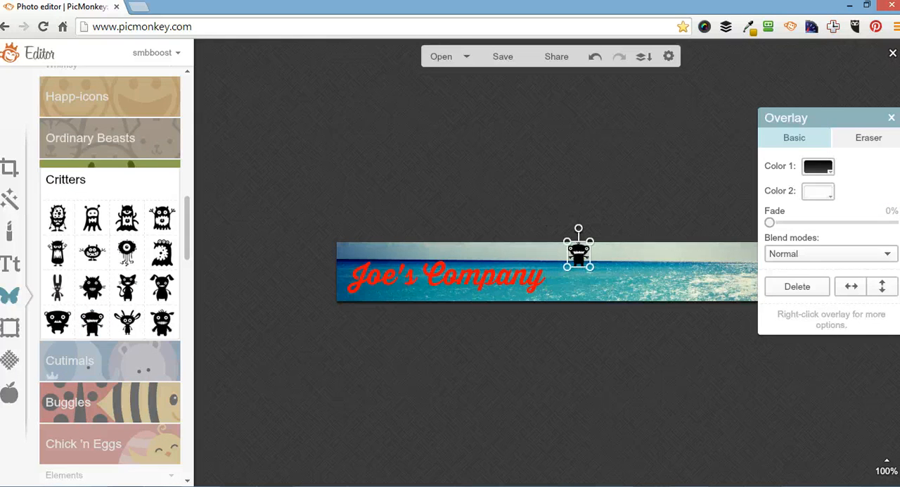
{"action": "left_click_drag", "start_coordinate": [578, 249], "coordinate": [565, 274]}
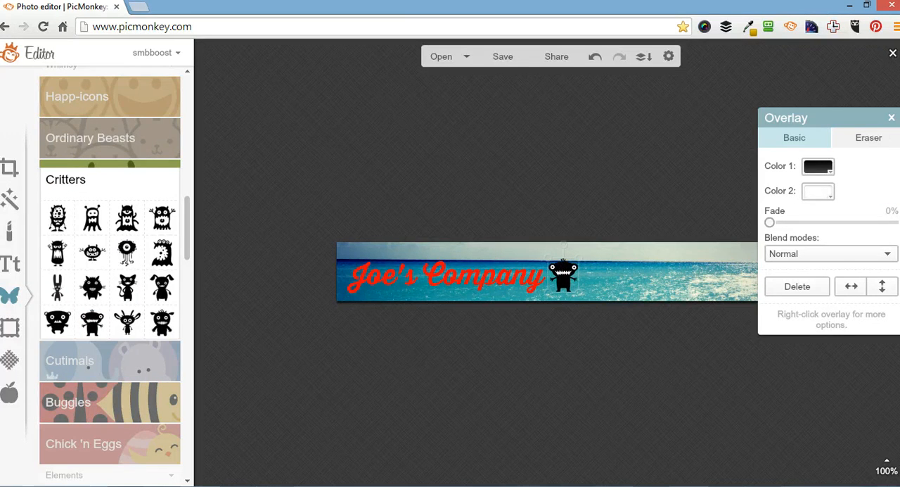
{"action": "left_click", "coordinate": [563, 275]}
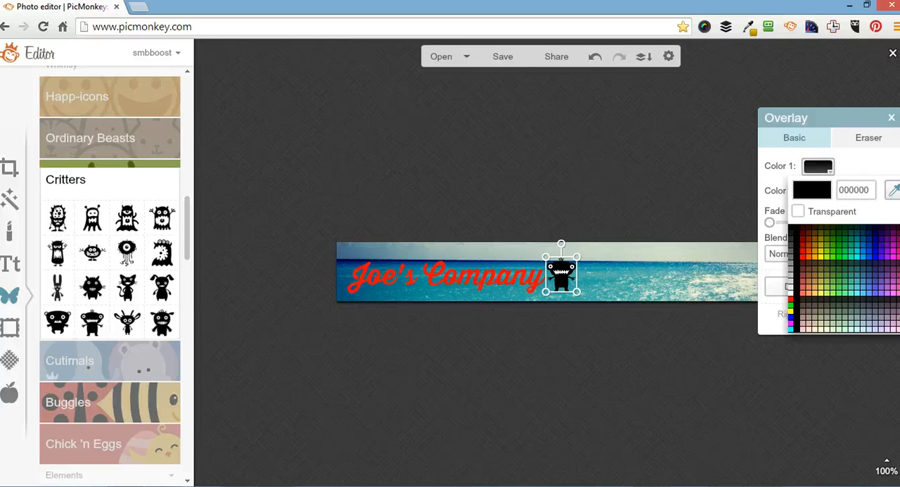
{"action": "left_click", "coordinate": [830, 246]}
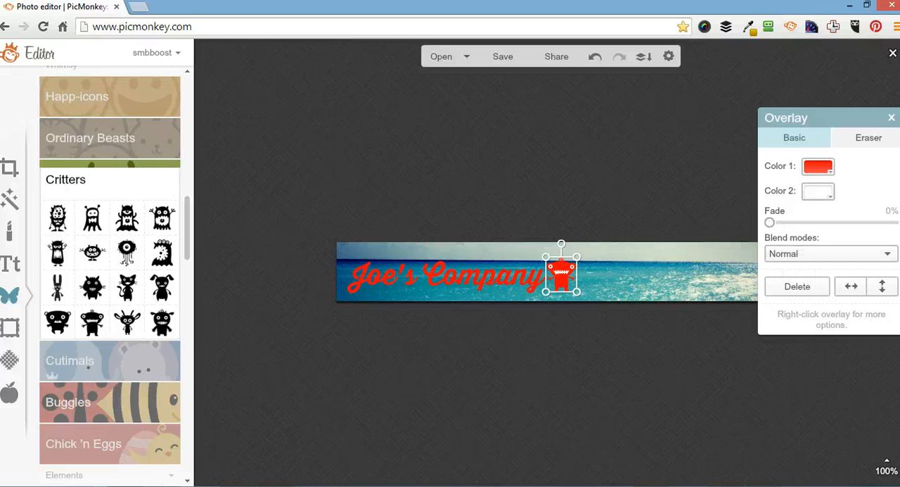
{"action": "left_click", "coordinate": [818, 166]}
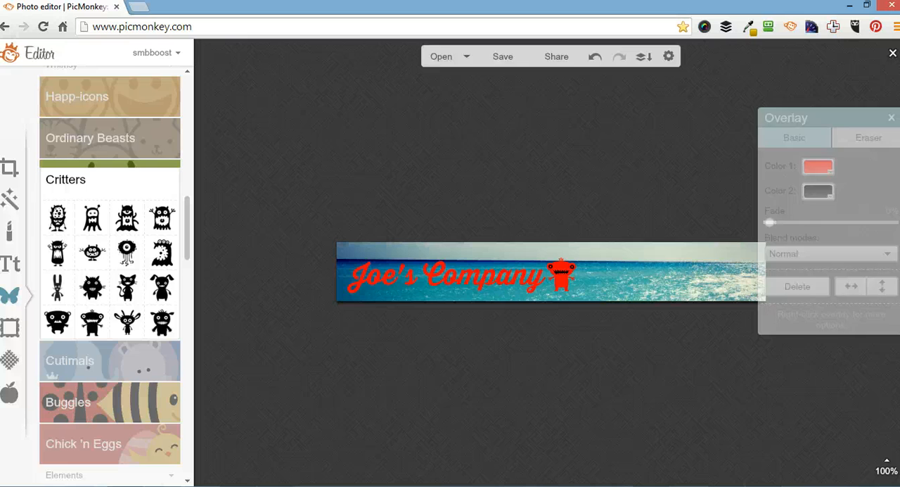
{"action": "left_click", "coordinate": [891, 116]}
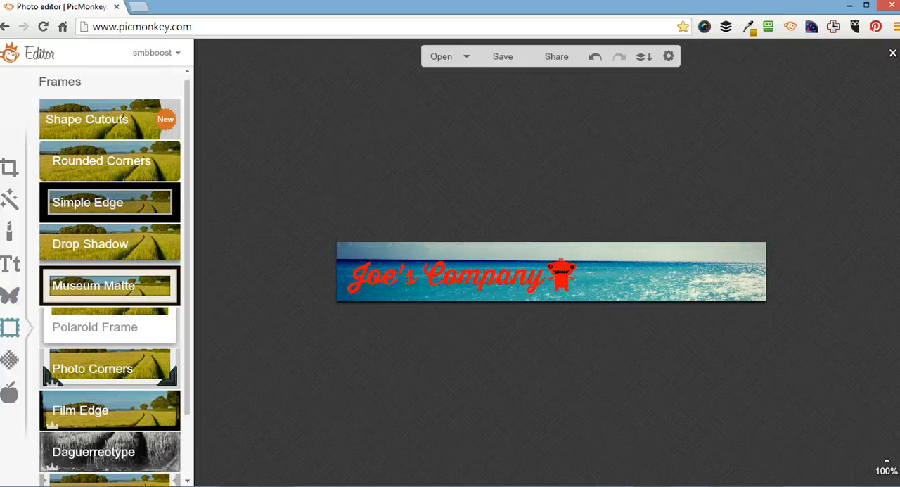
{"action": "left_click", "coordinate": [110, 202]}
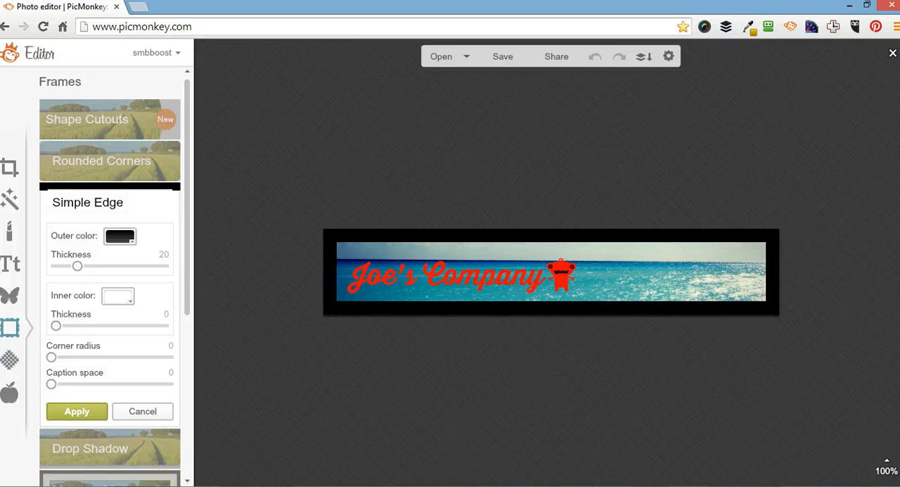
{"action": "left_click_drag", "start_coordinate": [77, 266], "coordinate": [68, 266]}
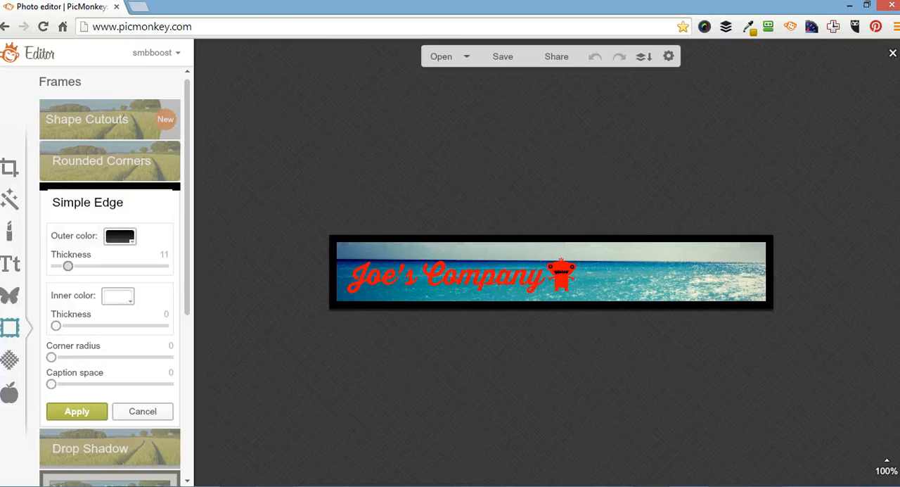
{"action": "left_click_drag", "start_coordinate": [68, 265], "coordinate": [62, 264]}
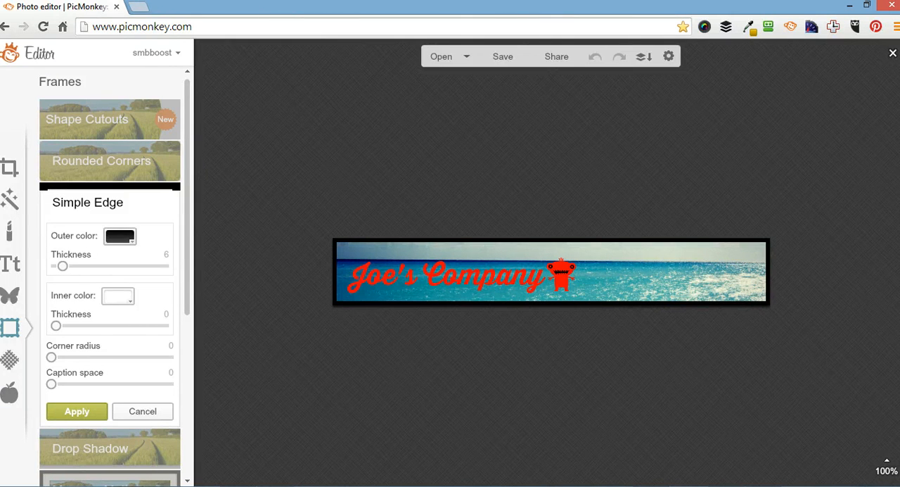
{"action": "left_click", "coordinate": [119, 237]}
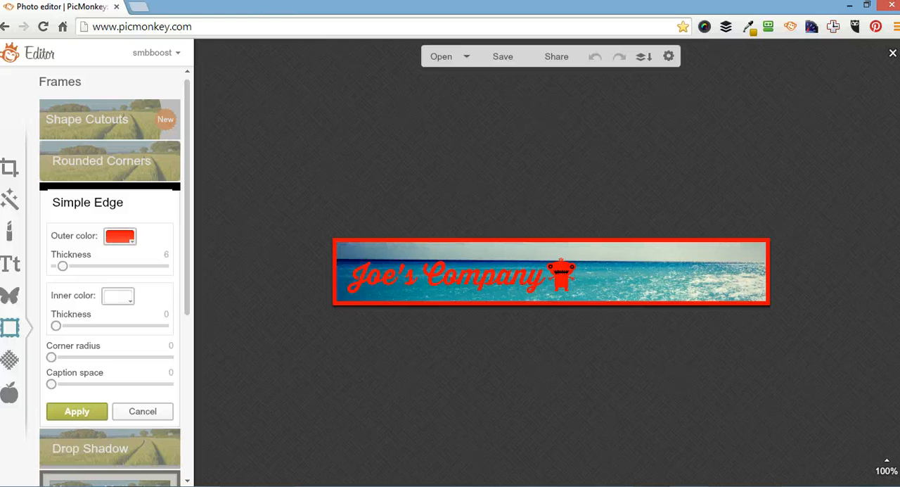
{"action": "left_click_drag", "start_coordinate": [51, 356], "coordinate": [87, 356]}
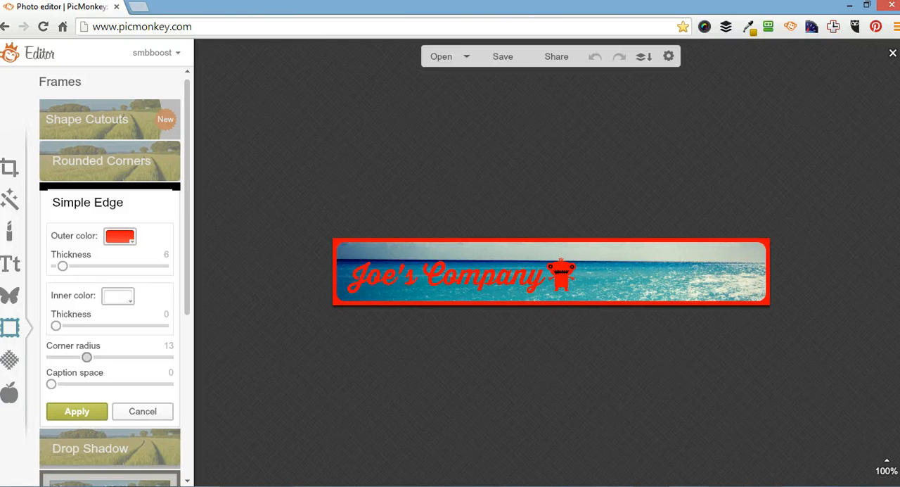
{"action": "left_click_drag", "start_coordinate": [87, 355], "coordinate": [51, 356]}
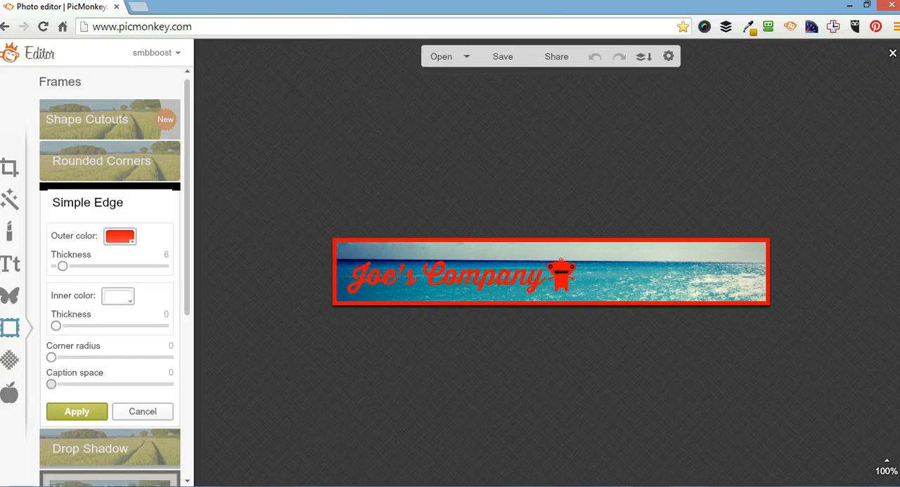
{"action": "left_click_drag", "start_coordinate": [50, 382], "coordinate": [147, 382]}
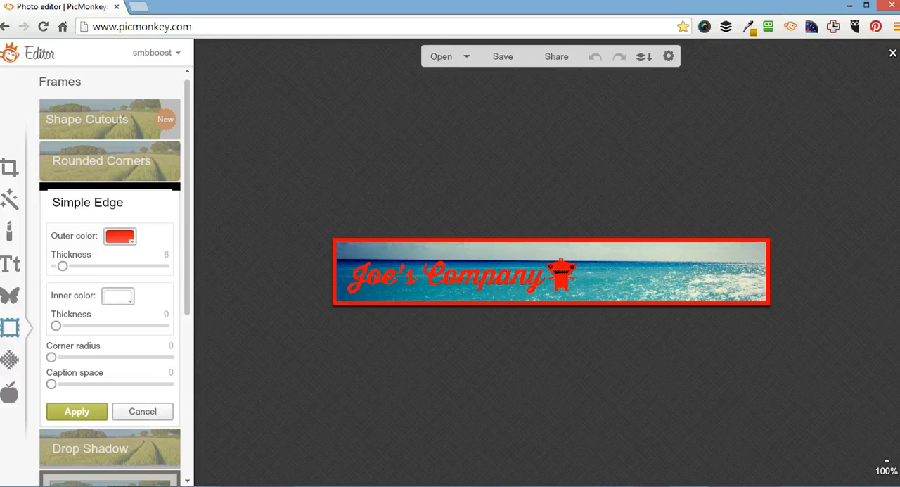
{"action": "left_click", "coordinate": [142, 411]}
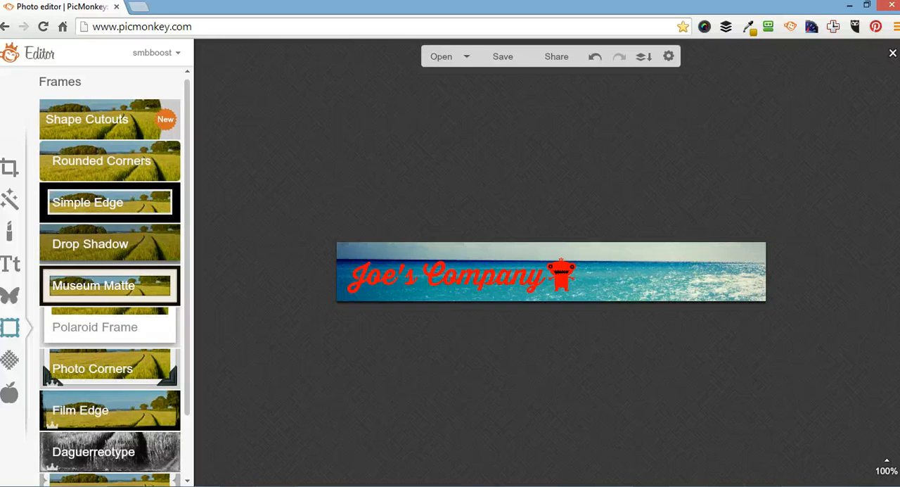
Preview the second and third Burst texture variations and the Weave texture without applying any
{"action": "left_click", "coordinate": [90, 244]}
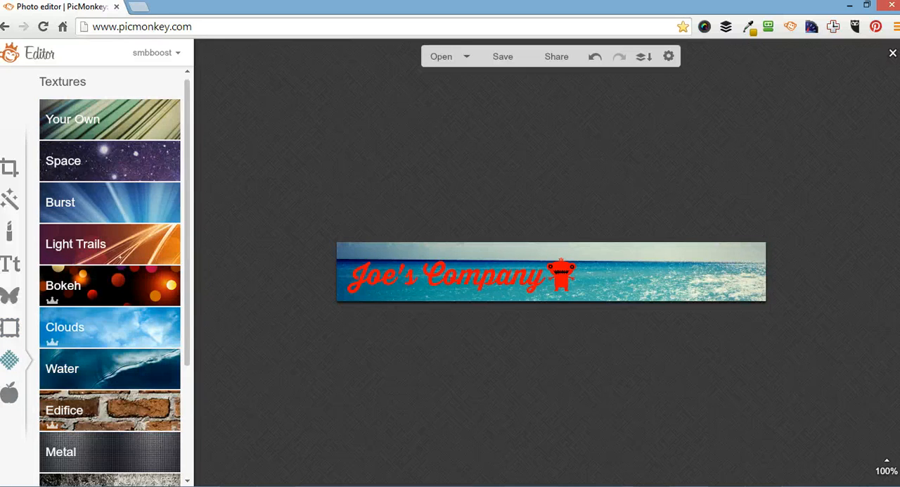
{"action": "scroll", "scroll_direction": "down", "scroll_amount": 3}
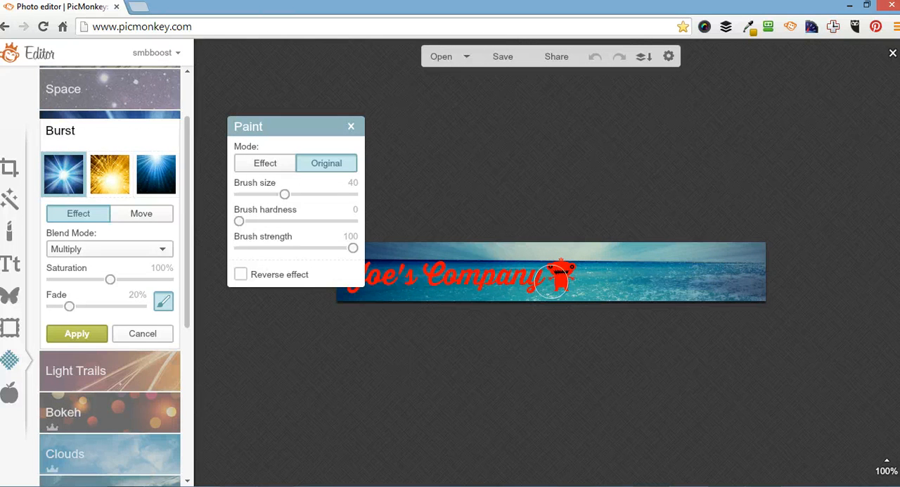
{"action": "left_click", "coordinate": [110, 173]}
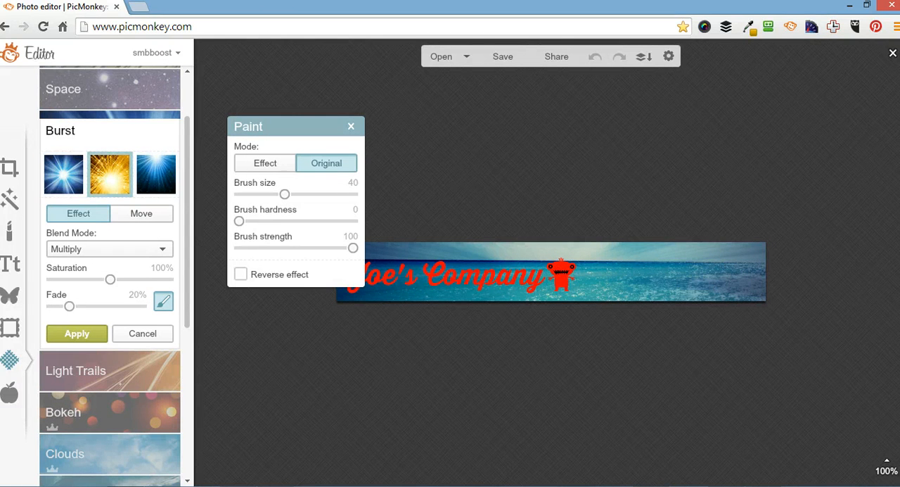
{"action": "left_click", "coordinate": [155, 173]}
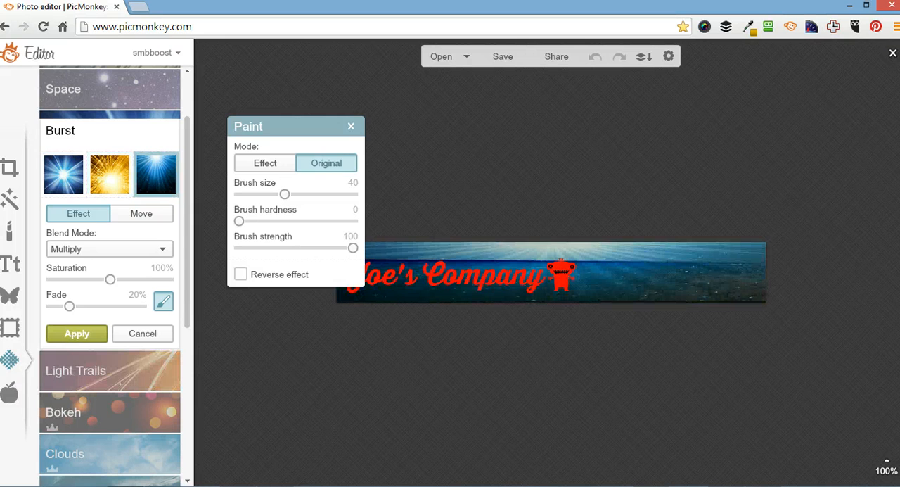
{"action": "left_click", "coordinate": [142, 332]}
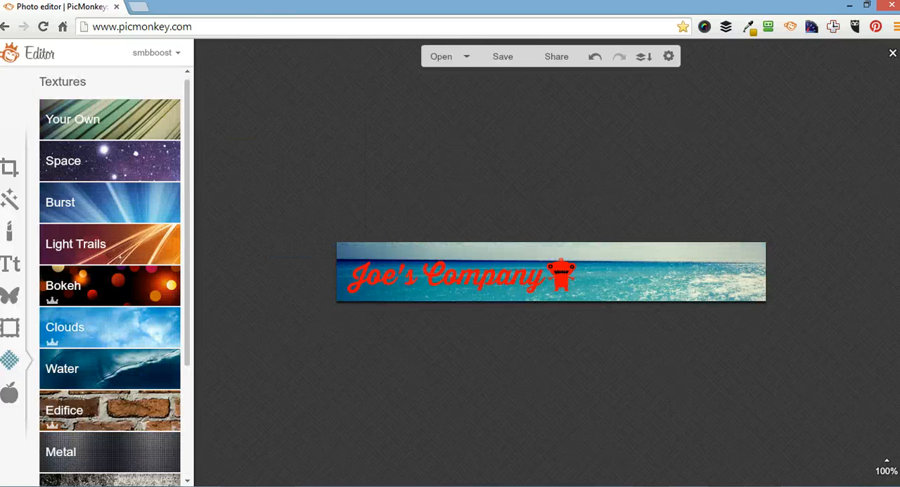
{"action": "scroll", "scroll_direction": "down", "scroll_amount": 3}
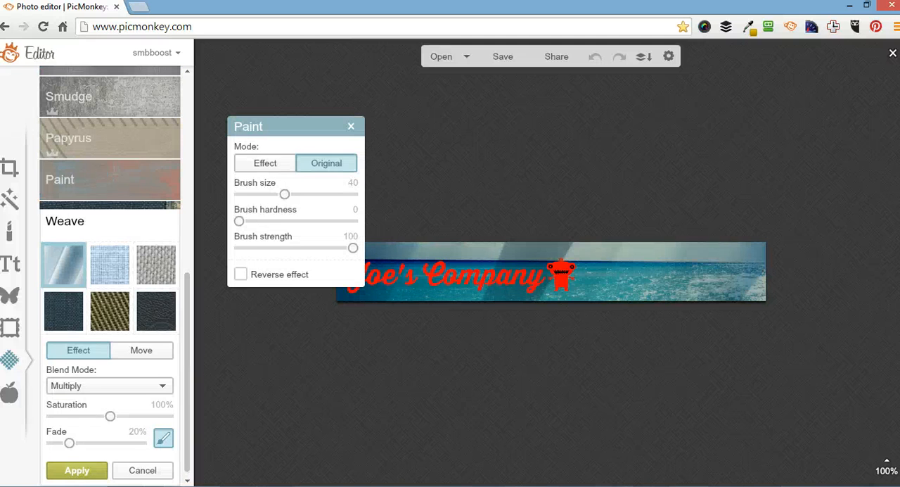
{"action": "left_click", "coordinate": [155, 264]}
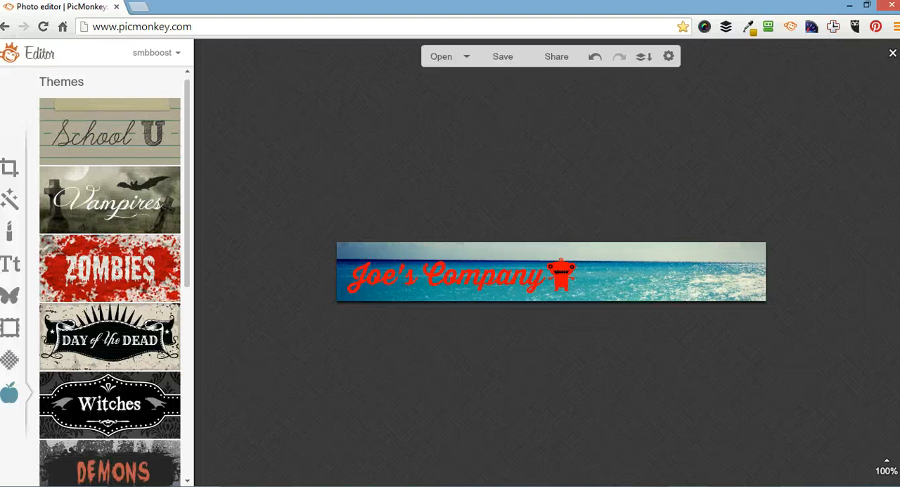
Add the dashed arrow line from the Dashed & Lined overlay collection to the banner
{"action": "scroll", "scroll_direction": "down", "scroll_amount": 3}
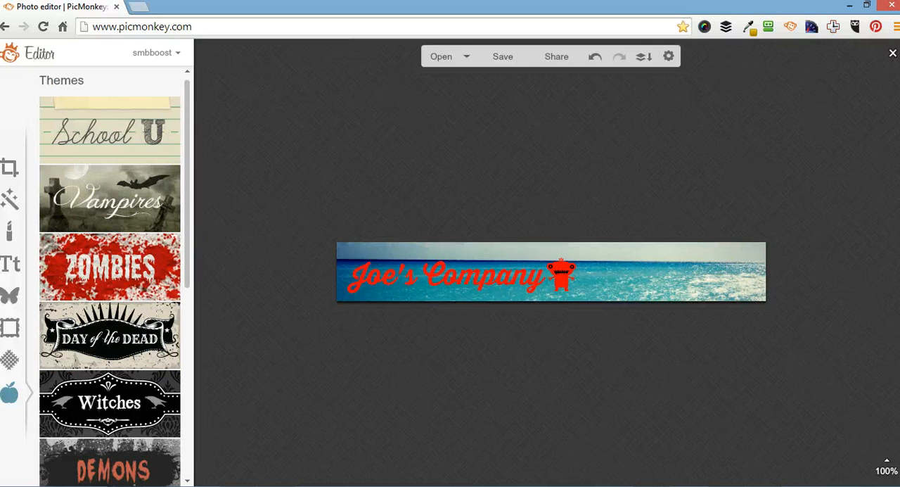
{"action": "scroll", "scroll_direction": "down", "scroll_amount": 3}
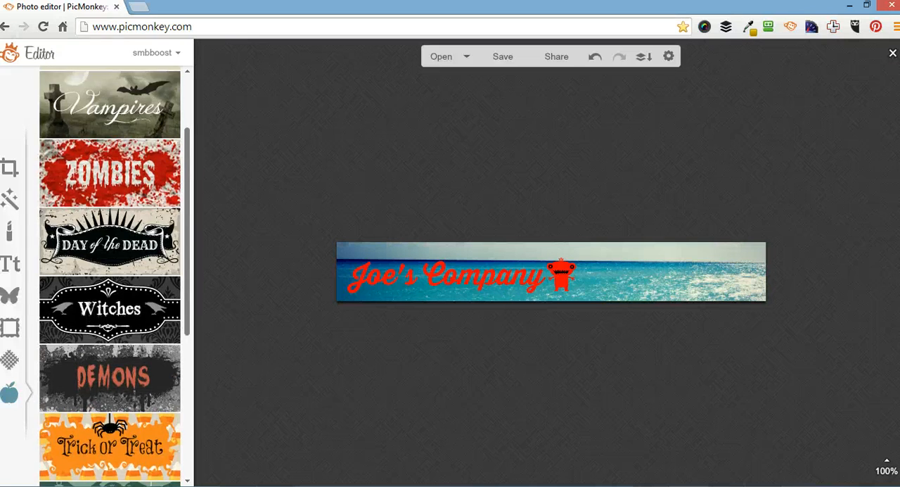
{"action": "scroll", "scroll_direction": "down", "scroll_amount": 3}
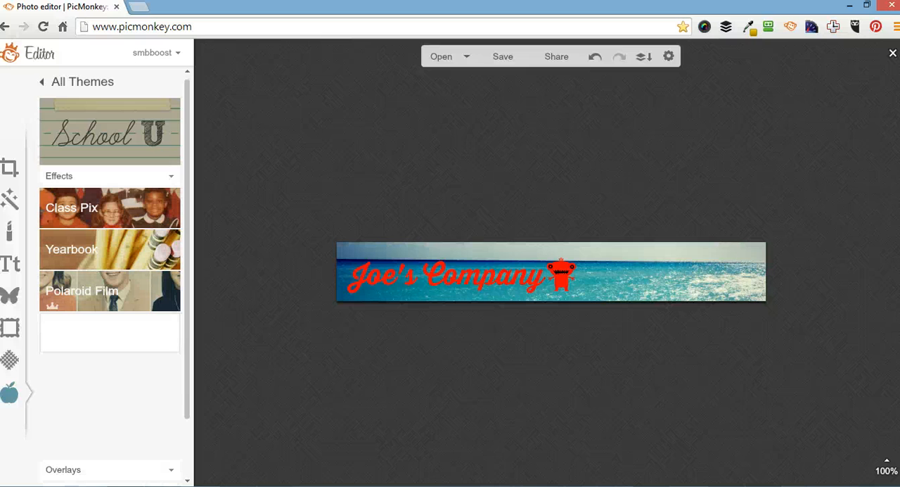
{"action": "scroll", "scroll_direction": "down", "scroll_amount": 3}
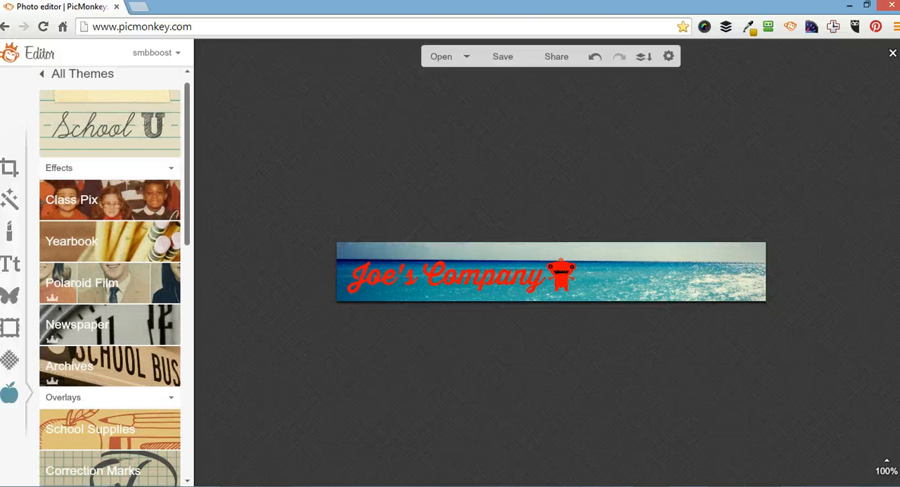
{"action": "scroll", "scroll_direction": "down", "scroll_amount": 3}
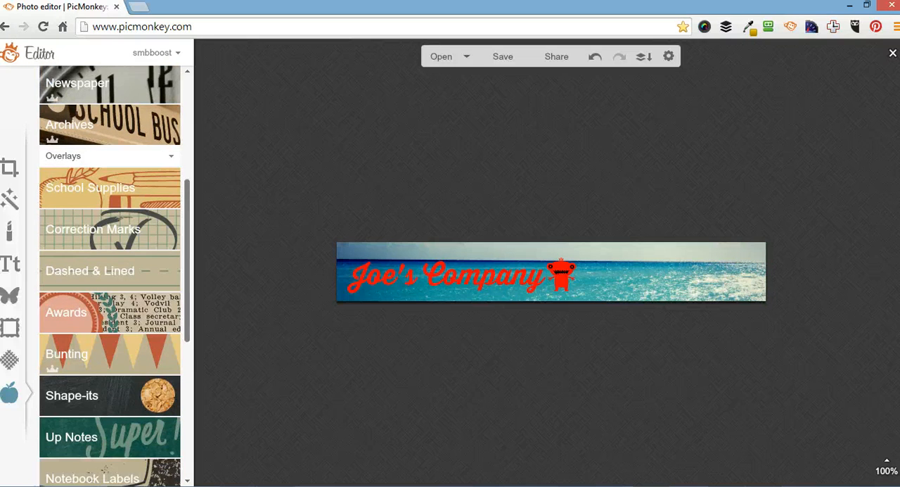
{"action": "left_click", "coordinate": [90, 270]}
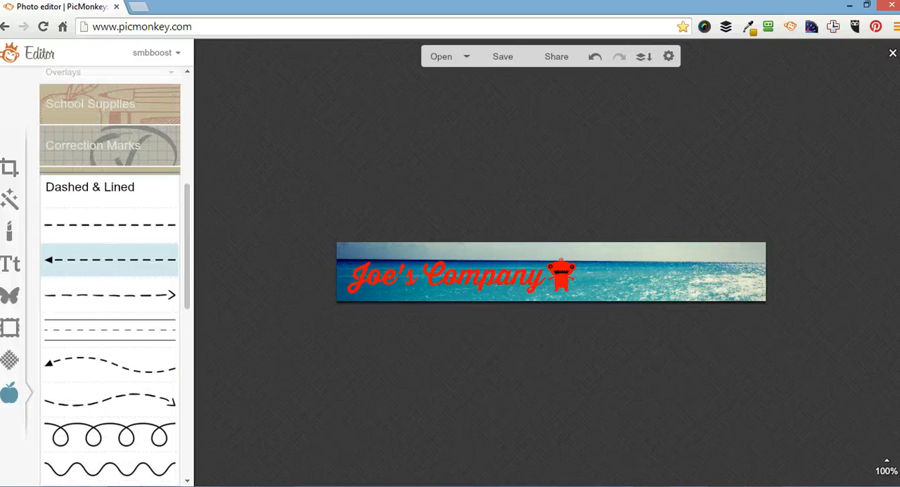
{"action": "left_click", "coordinate": [110, 258]}
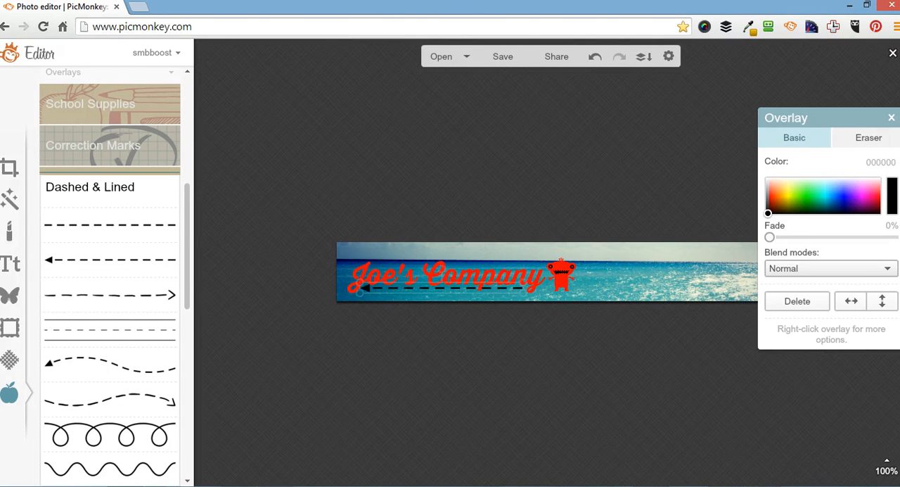
Leave the dashed arrow line positioned beneath the Joe's Company title
{"action": "left_click", "coordinate": [442, 287]}
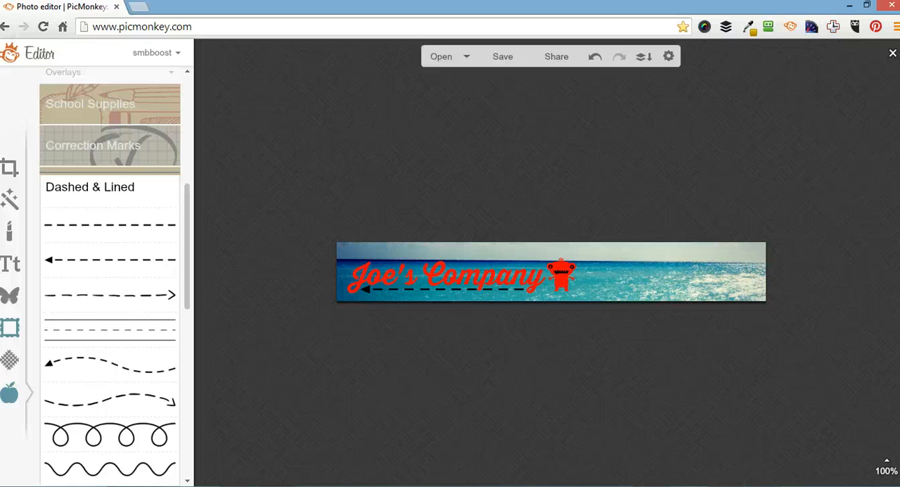
{"action": "scroll", "scroll_direction": "down", "scroll_amount": 3}
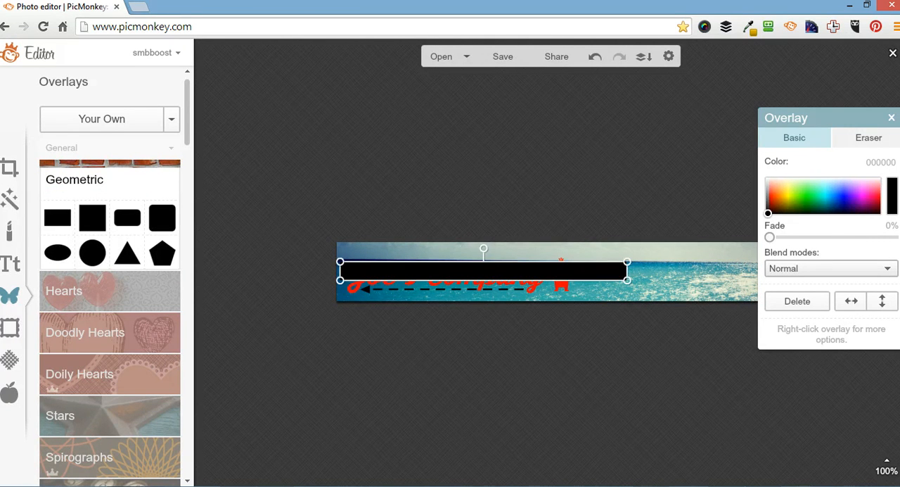
Fade the black rectangle to about 75%, size it around the title, and send it backward
{"action": "left_click_drag", "start_coordinate": [770, 236], "coordinate": [869, 236]}
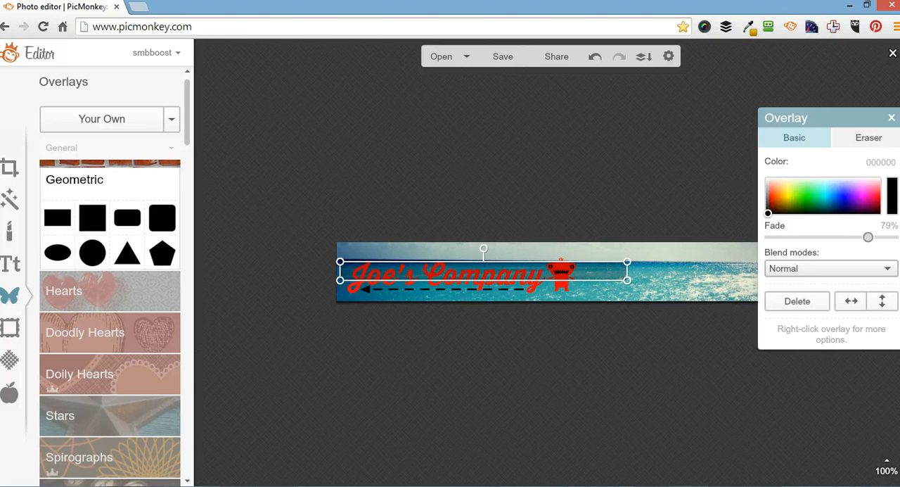
{"action": "left_click_drag", "start_coordinate": [868, 236], "coordinate": [860, 236]}
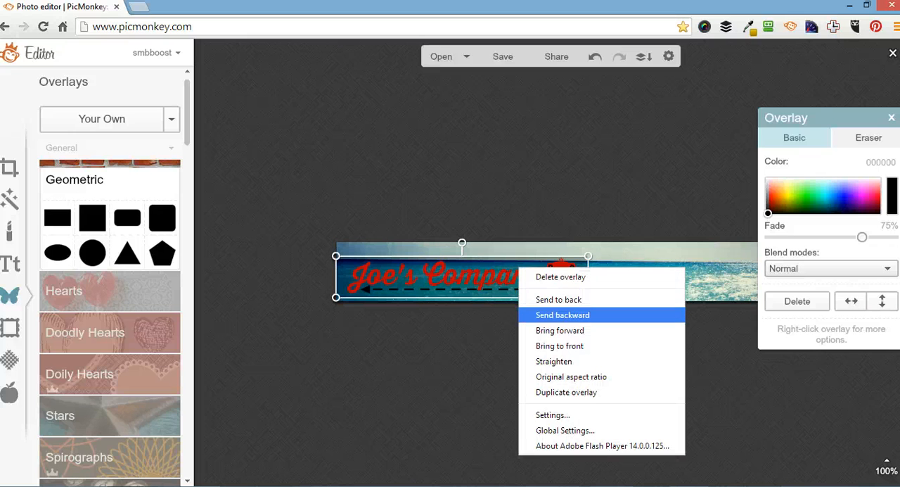
{"action": "left_click", "coordinate": [563, 315]}
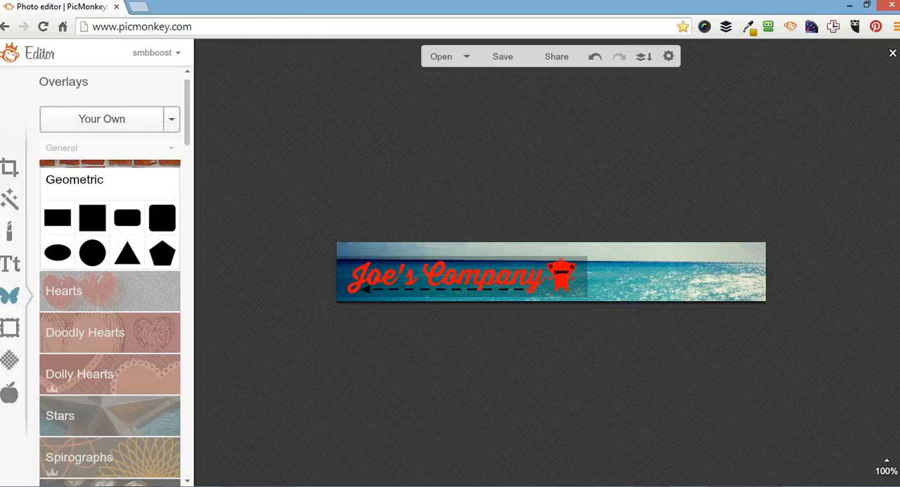
Place a round badge image overlay at the banner's right end
{"action": "scroll", "scroll_direction": "down", "scroll_amount": 3}
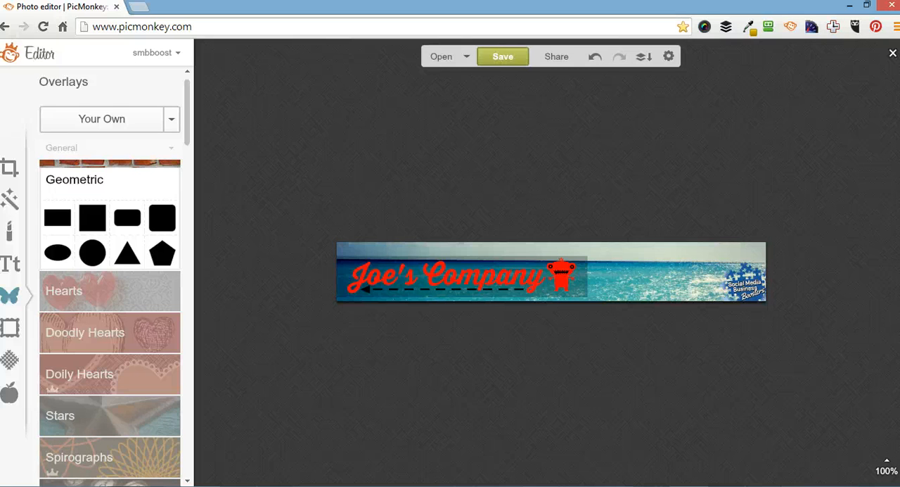
Save the banner to the computer as a JPG named header
{"action": "left_click", "coordinate": [502, 56]}
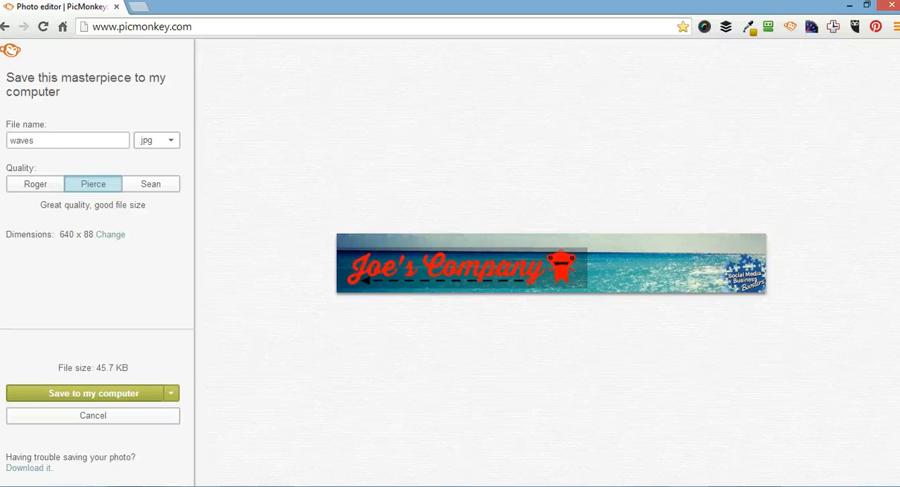
{"action": "left_click", "coordinate": [93, 392]}
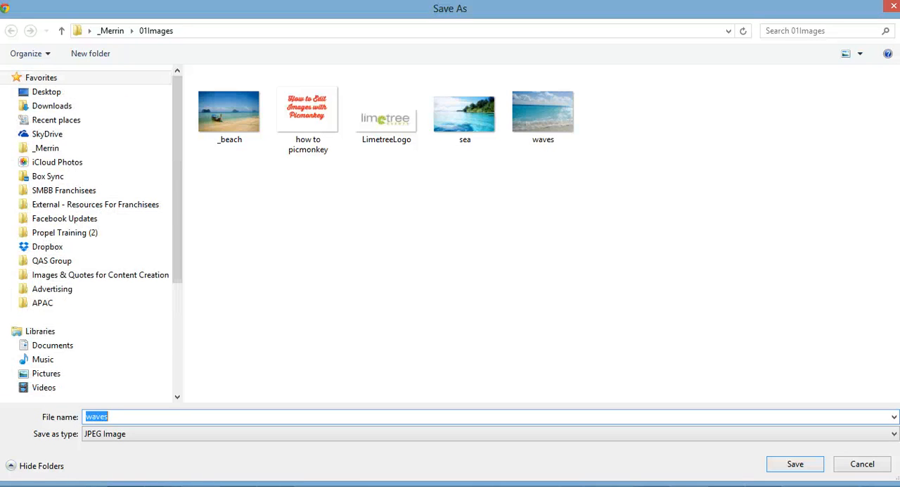
{"action": "type", "text": "header"}
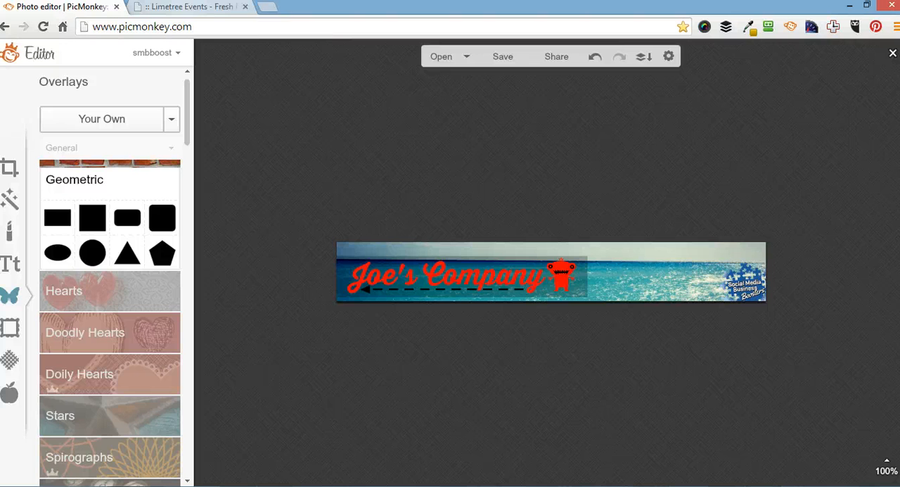
Save the Limetree Events logo image into the images folder as logo.jpg
{"action": "left_click", "coordinate": [190, 5]}
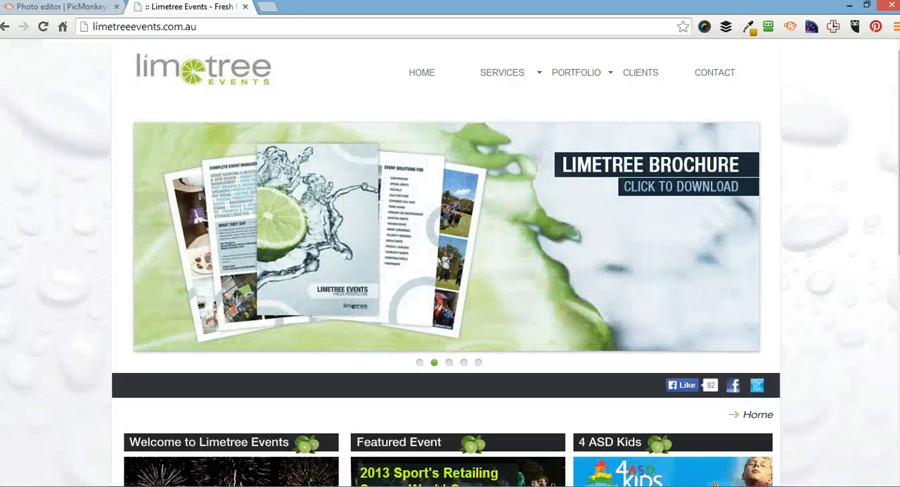
{"action": "scroll", "scroll_direction": "down", "scroll_amount": 3}
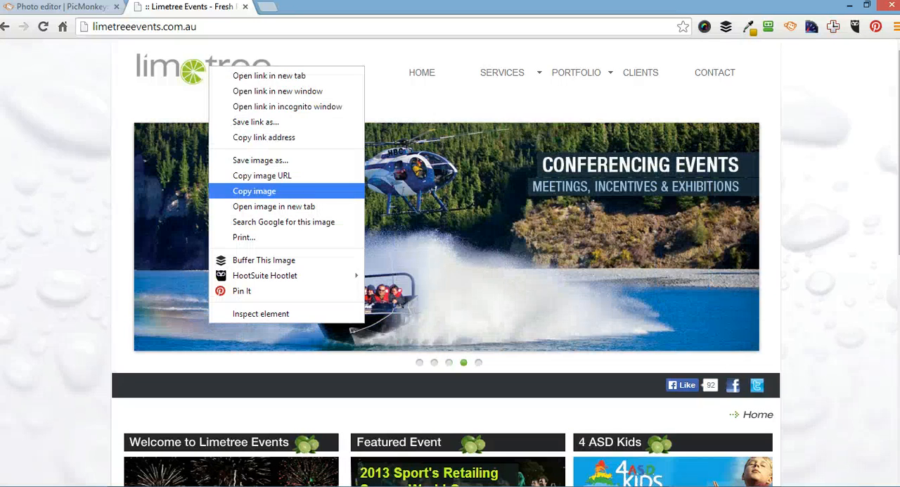
{"action": "mouse_move", "coordinate": [260, 160]}
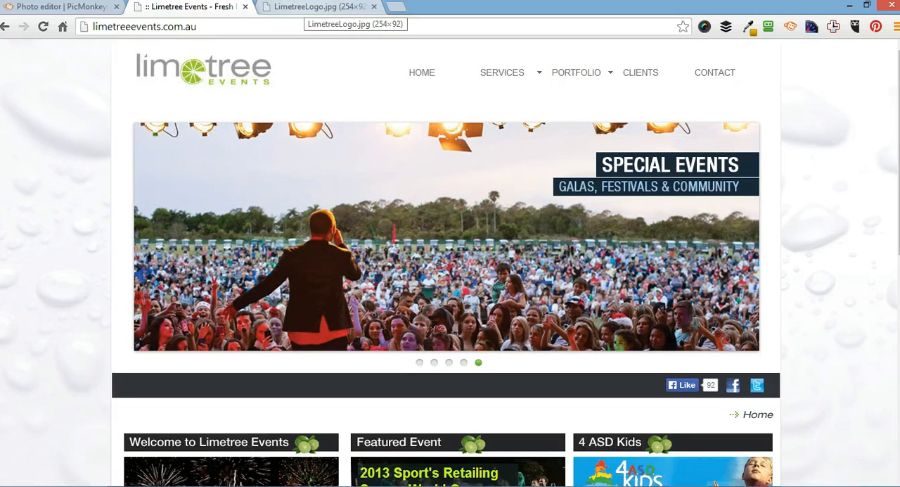
{"action": "left_click", "coordinate": [317, 5]}
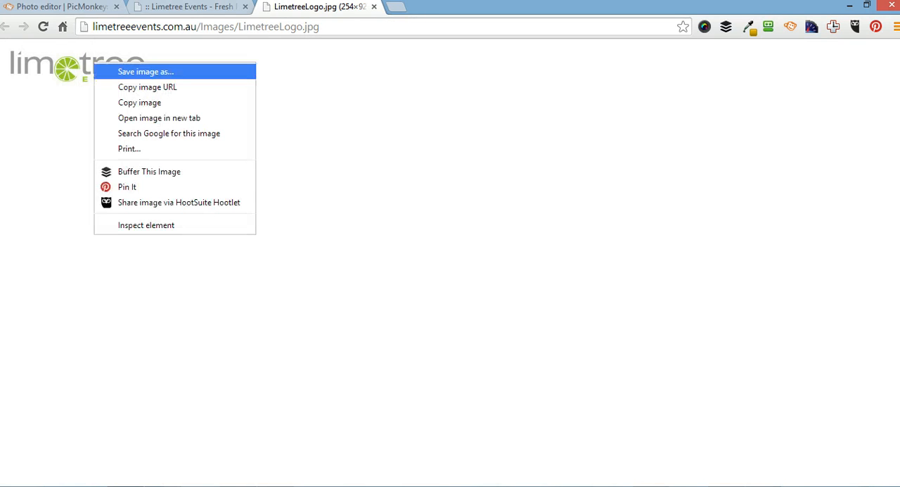
{"action": "left_click", "coordinate": [146, 71]}
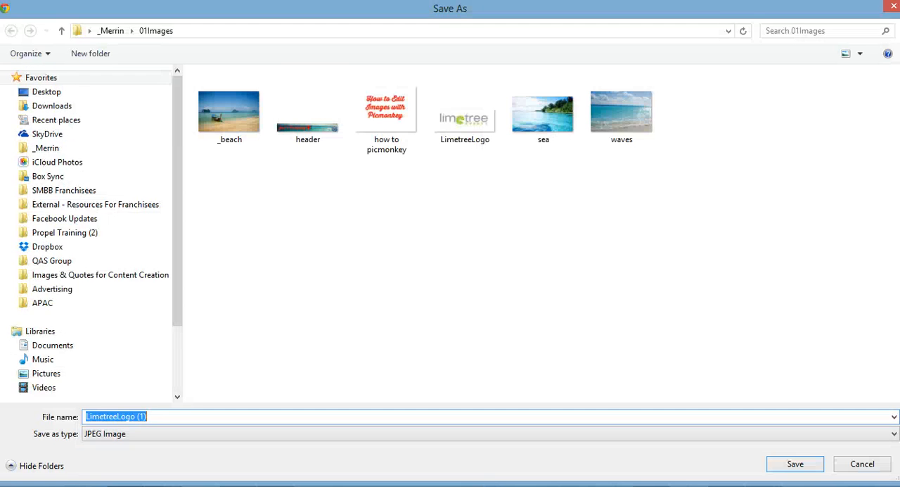
{"action": "type", "text": "logo"}
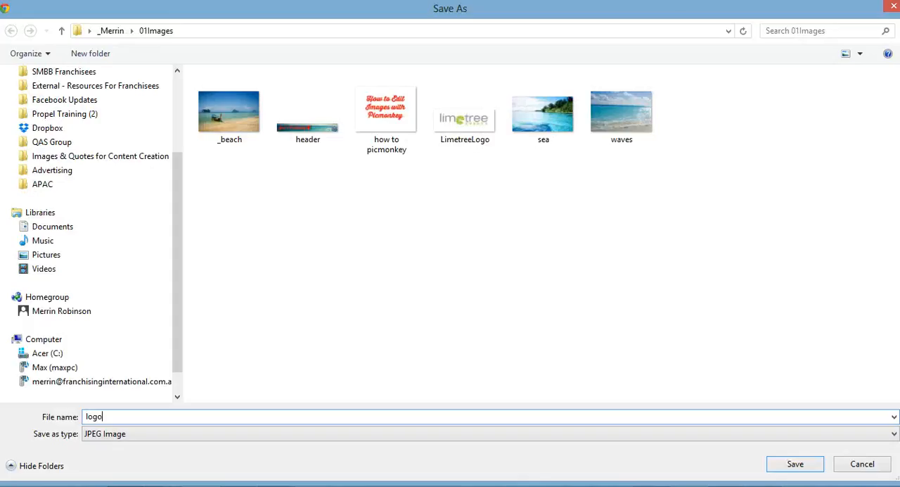
{"action": "left_click", "coordinate": [795, 464]}
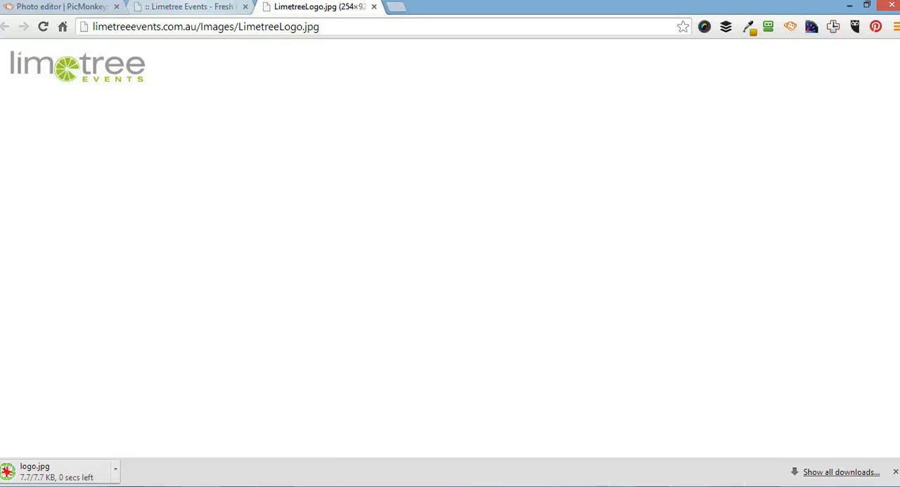
{"action": "left_click", "coordinate": [190, 6]}
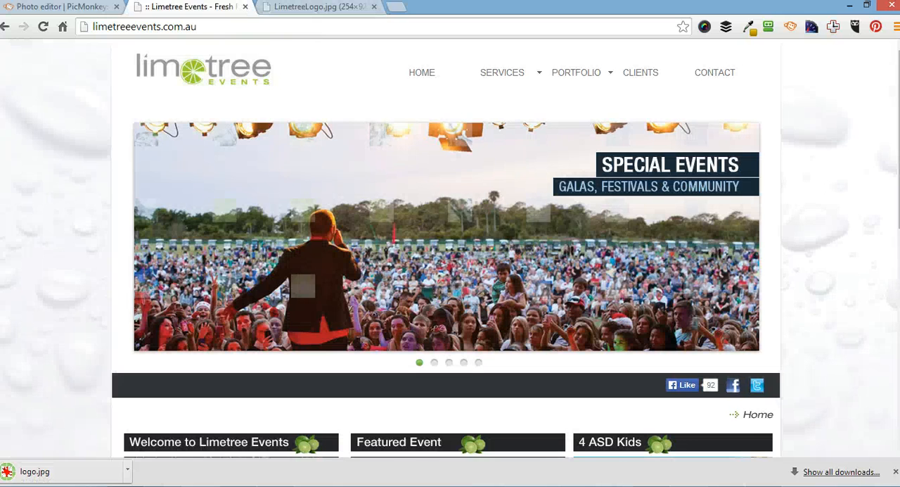
Inspect the Limetree page with F12 and bring up options on the BG3.jpg background-image URL
{"action": "scroll", "scroll_direction": "down", "scroll_amount": 3}
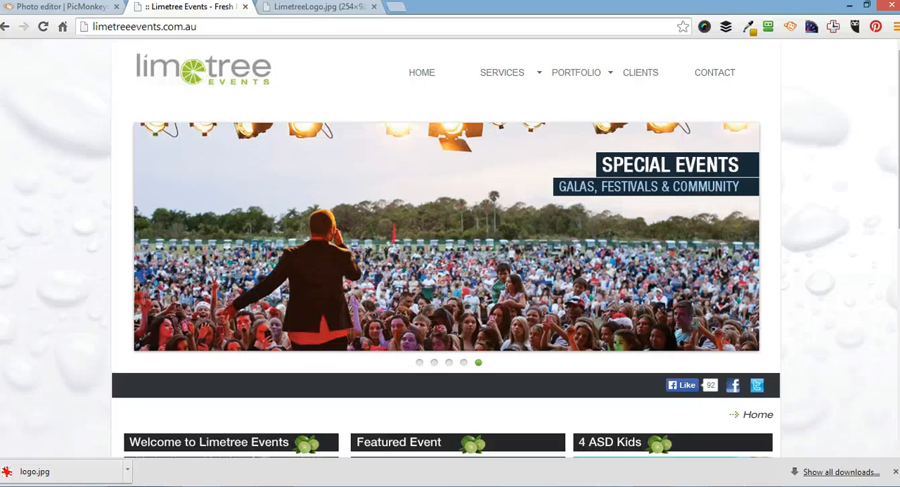
{"action": "key", "text": "F12"}
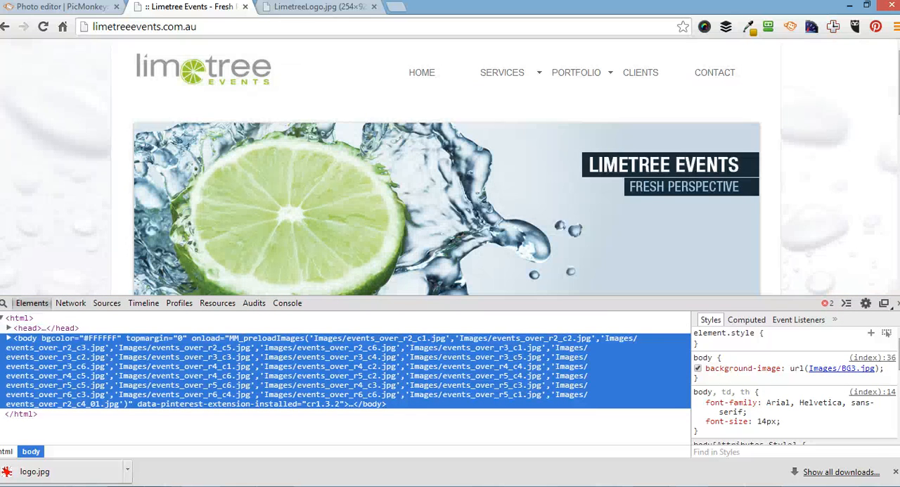
{"action": "mouse_move", "coordinate": [844, 368]}
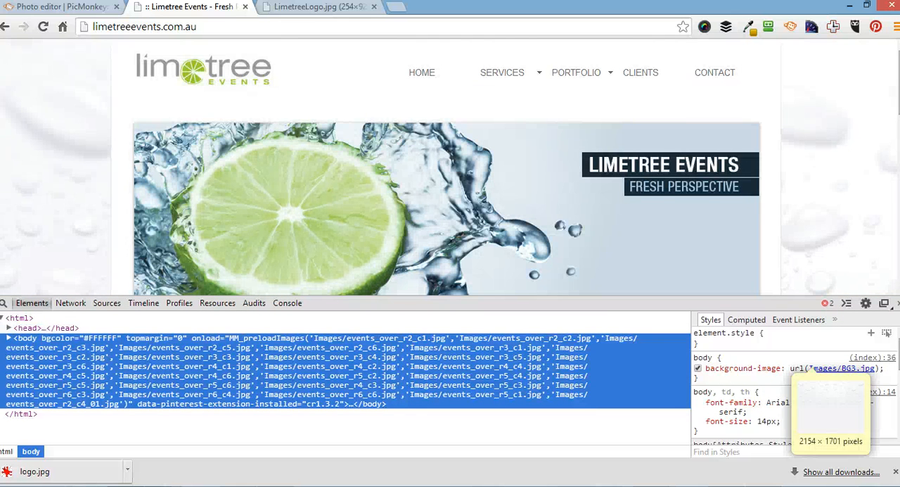
{"action": "right_click", "coordinate": [844, 368]}
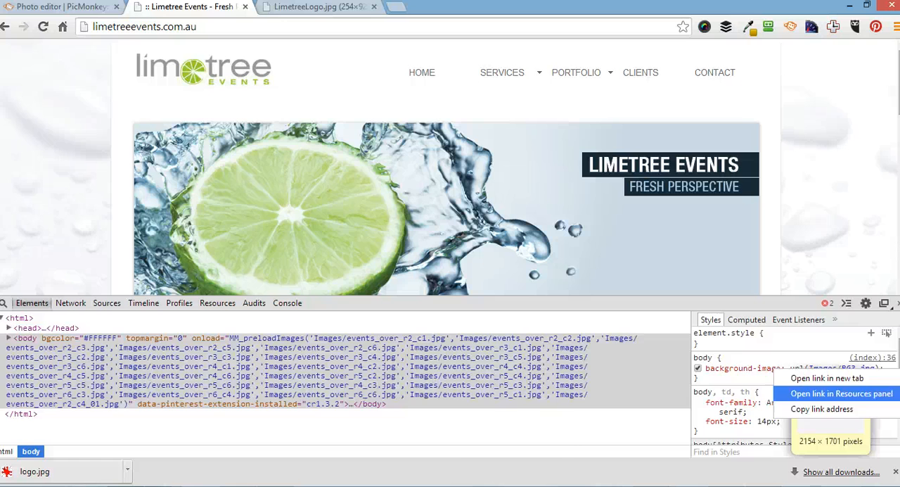
Preview BG3.jpg under Resources, open it in a new tab, and save it to the images folder
{"action": "left_click", "coordinate": [841, 394]}
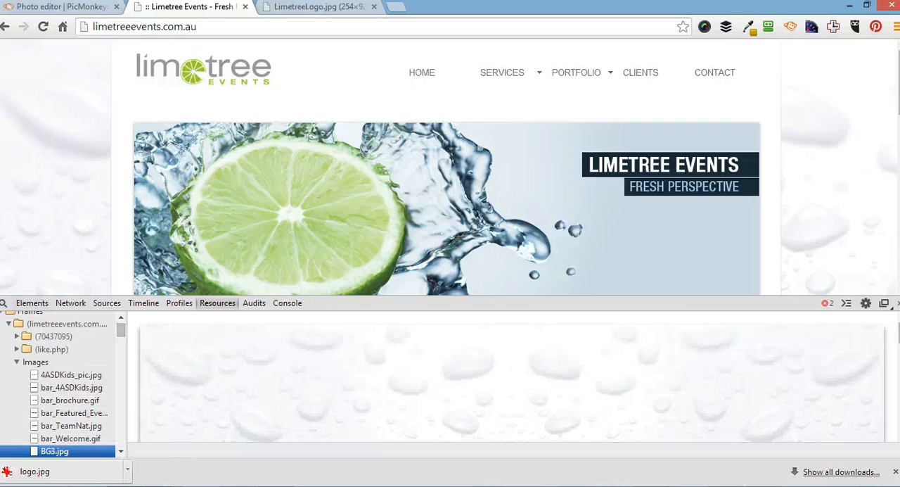
{"action": "left_click", "coordinate": [54, 450]}
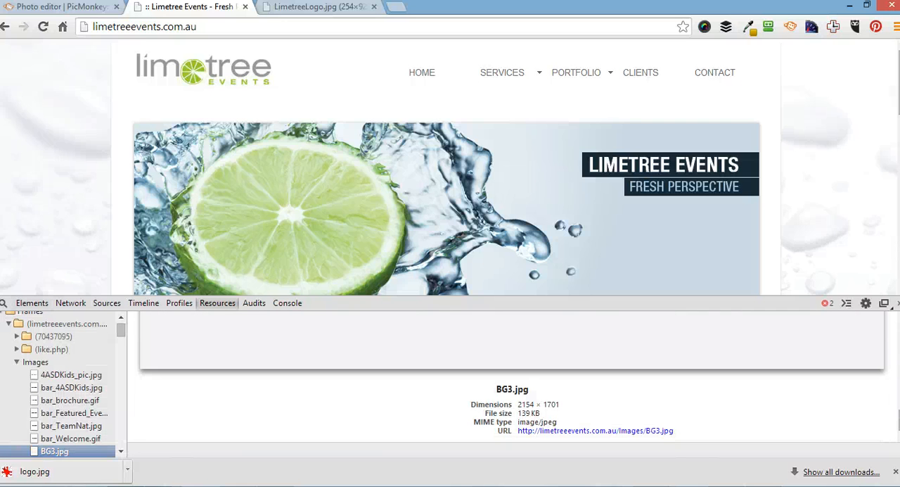
{"action": "right_click", "coordinate": [593, 431]}
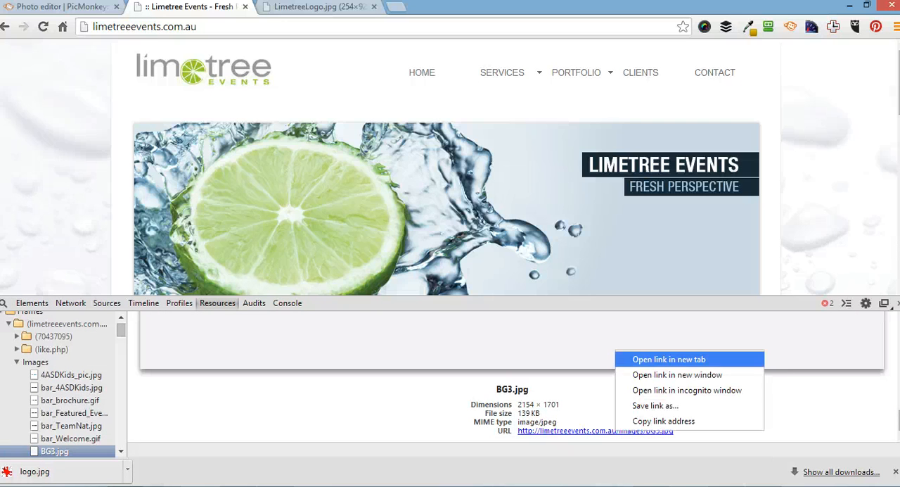
{"action": "left_click", "coordinate": [668, 359]}
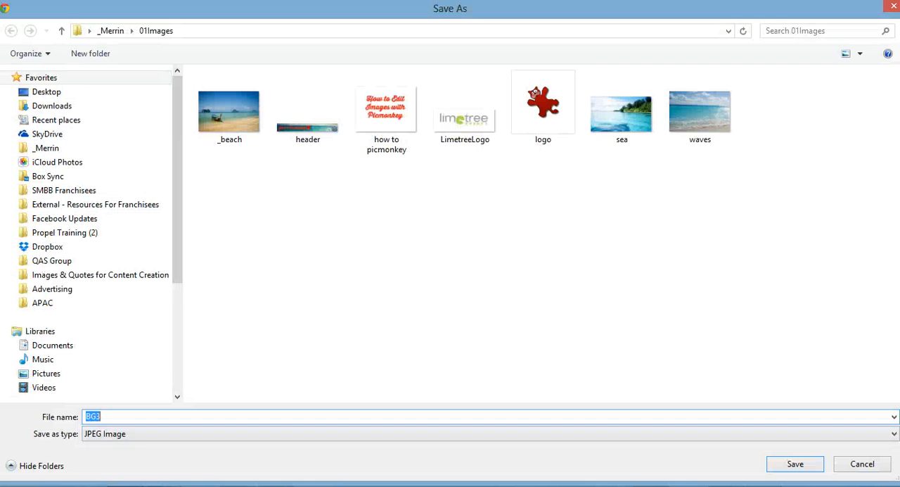
{"action": "left_click", "coordinate": [795, 464]}
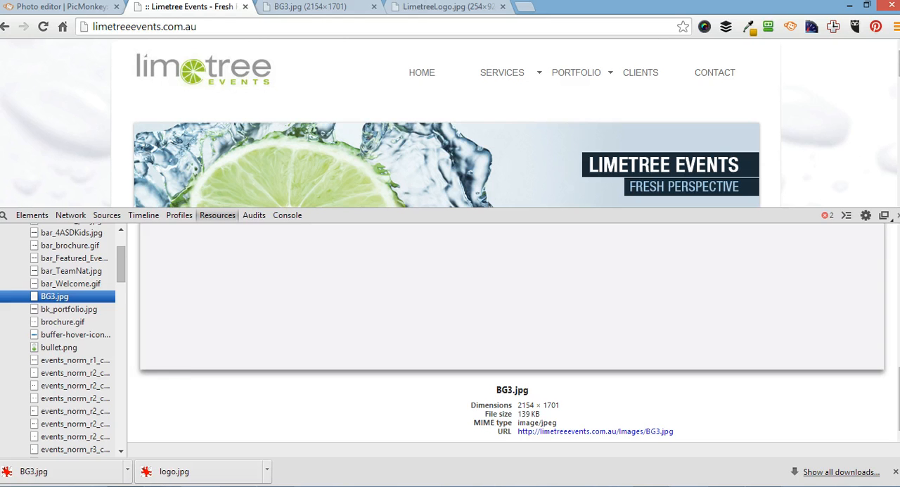
Preview bullet.png, image-slider-1, image-slider-4, the fireworks events picture and LimetreeLogo.jpg, then return to BG3.jpg
{"action": "left_click", "coordinate": [76, 335]}
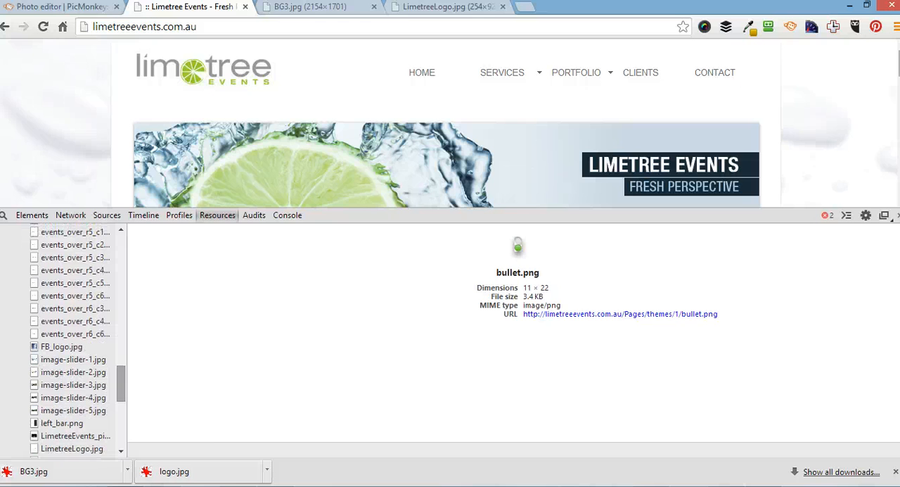
{"action": "left_click", "coordinate": [73, 359]}
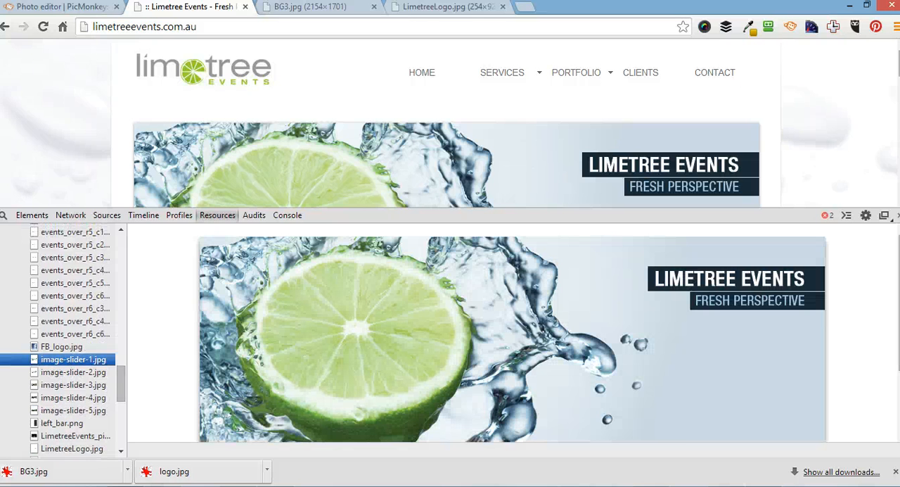
{"action": "left_click", "coordinate": [74, 397]}
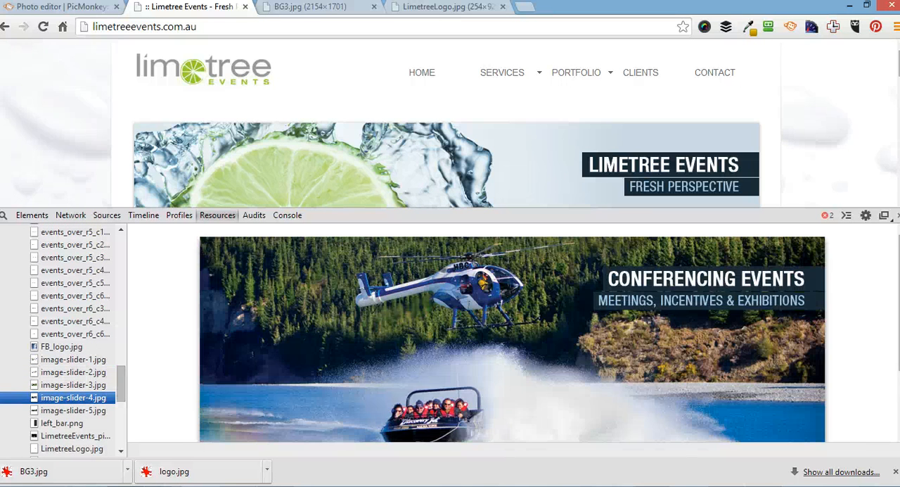
{"action": "left_click", "coordinate": [76, 436]}
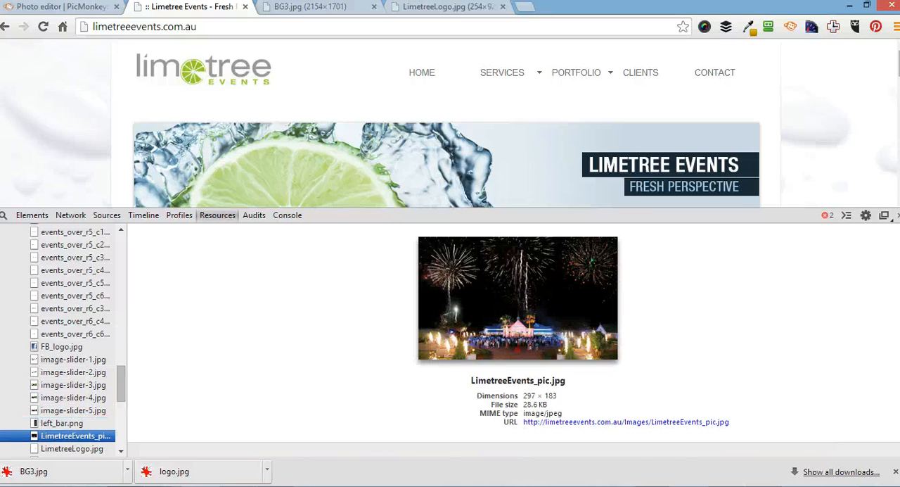
{"action": "left_click", "coordinate": [70, 449]}
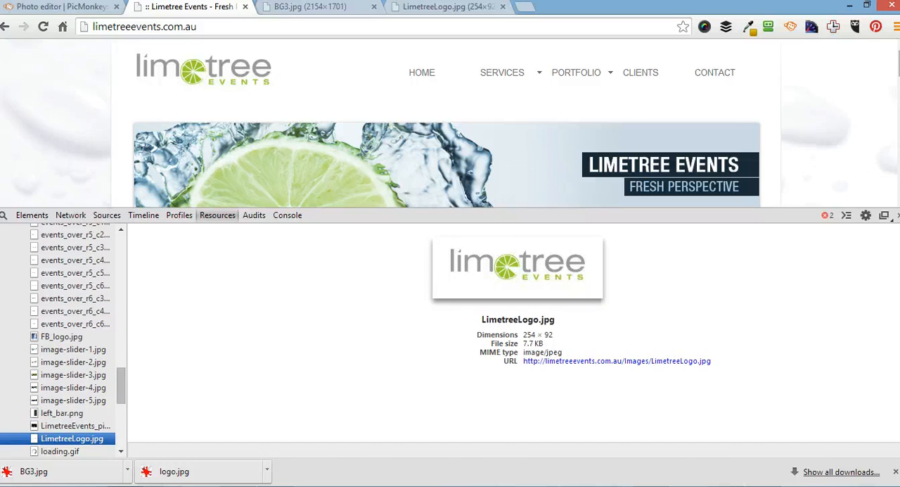
{"action": "left_click", "coordinate": [310, 6]}
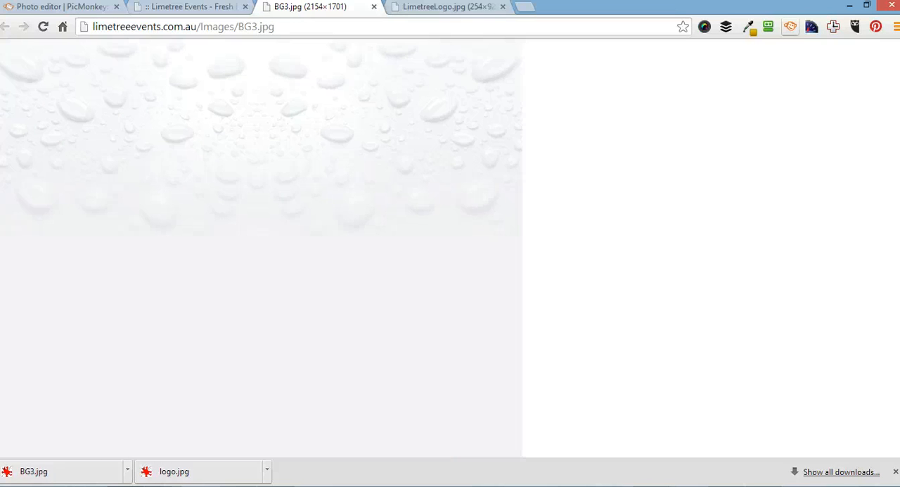
{"action": "mouse_move", "coordinate": [790, 27]}
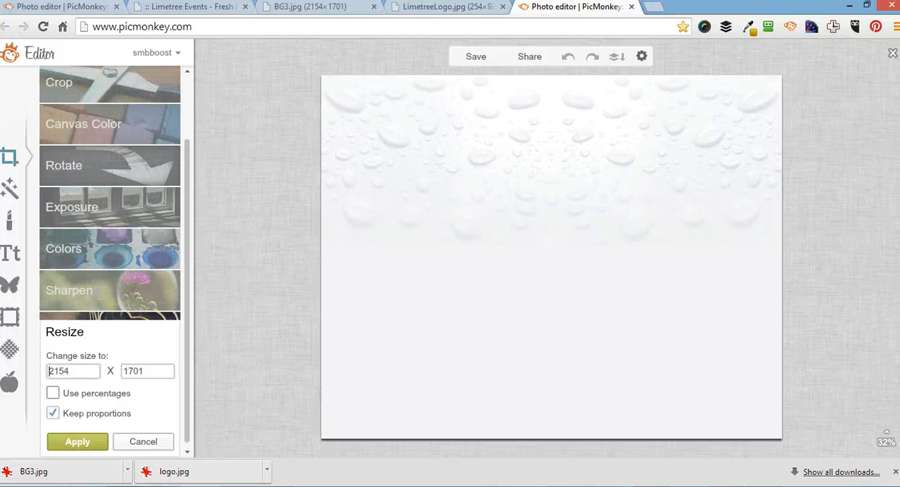
Switch the water-drop background resize to percentages and enter 50%
{"action": "left_click", "coordinate": [53, 392]}
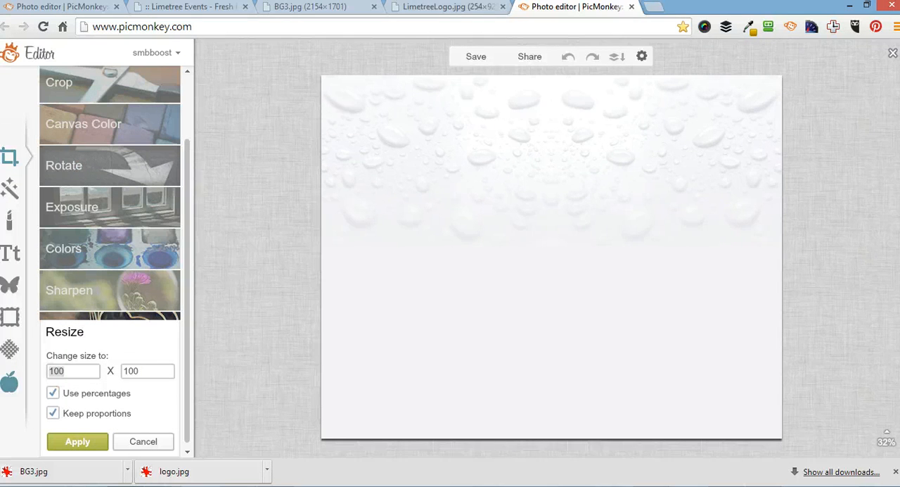
{"action": "type", "text": "50"}
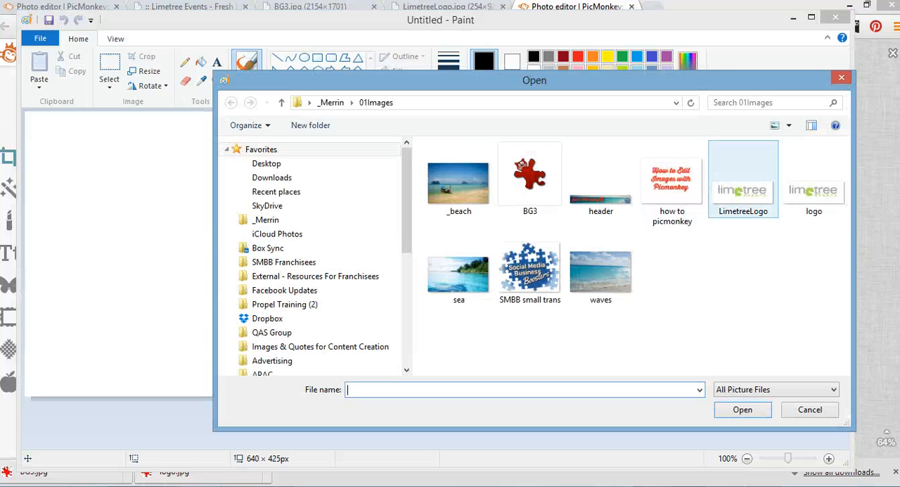
Load waves.jpg and resize it by pixels to 650 wide, giving 650 × 432
{"action": "left_click", "coordinate": [810, 409]}
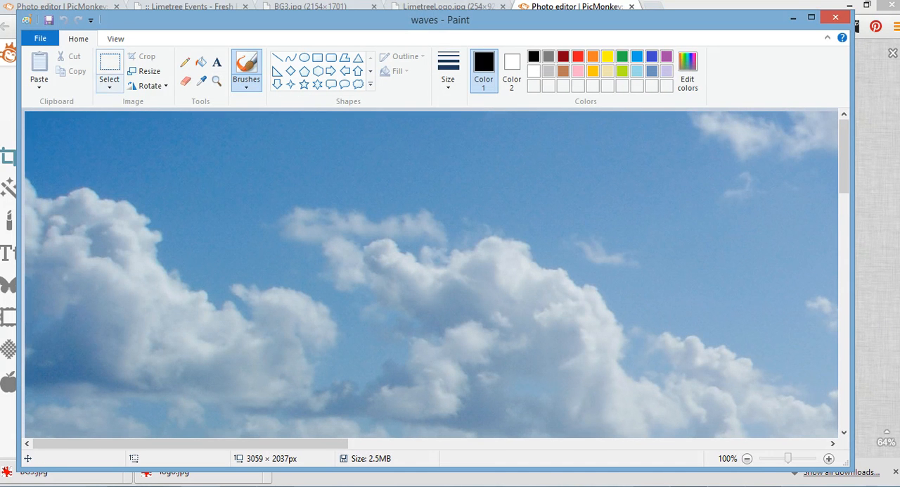
{"action": "left_click", "coordinate": [149, 71]}
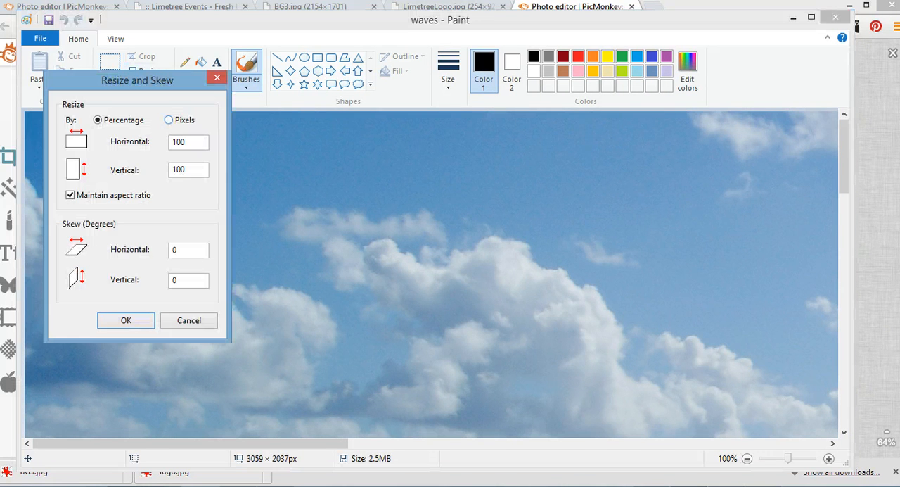
{"action": "left_click", "coordinate": [169, 119]}
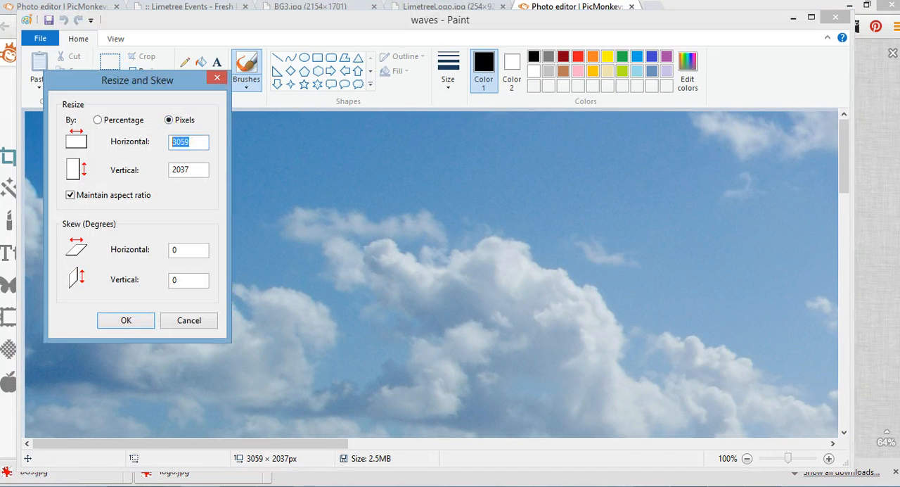
{"action": "type", "text": "650"}
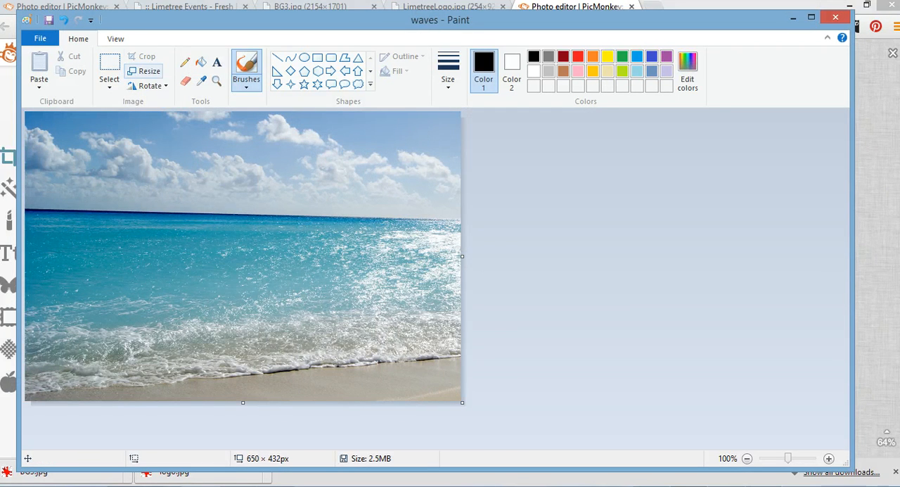
{"action": "left_click", "coordinate": [110, 70]}
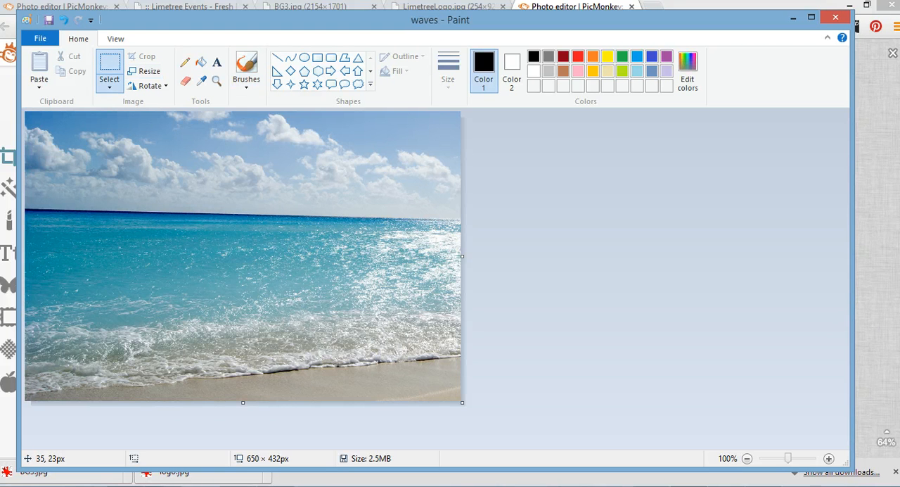
Crop the waves photo to the selected sea area and draw a black circle on the sea
{"action": "left_click_drag", "start_coordinate": [53, 140], "coordinate": [386, 335]}
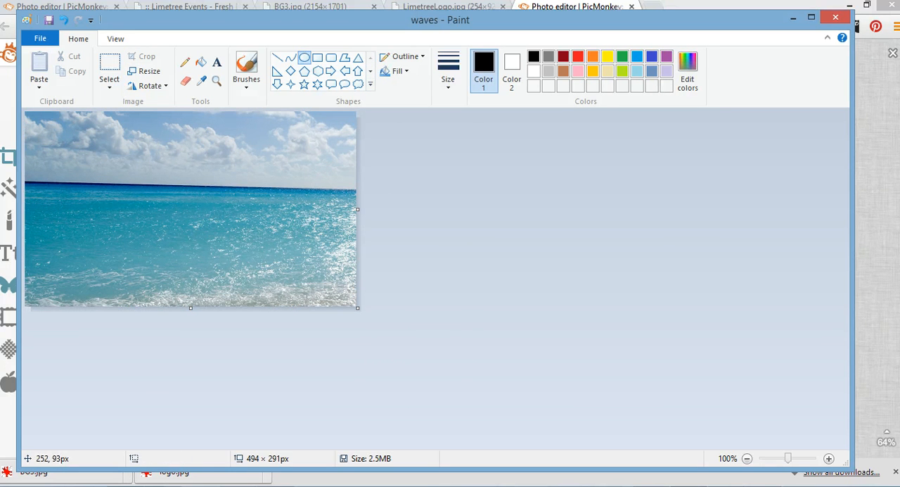
{"action": "left_click_drag", "start_coordinate": [194, 173], "coordinate": [307, 273]}
{"action": "type", "text": "Edit words"}
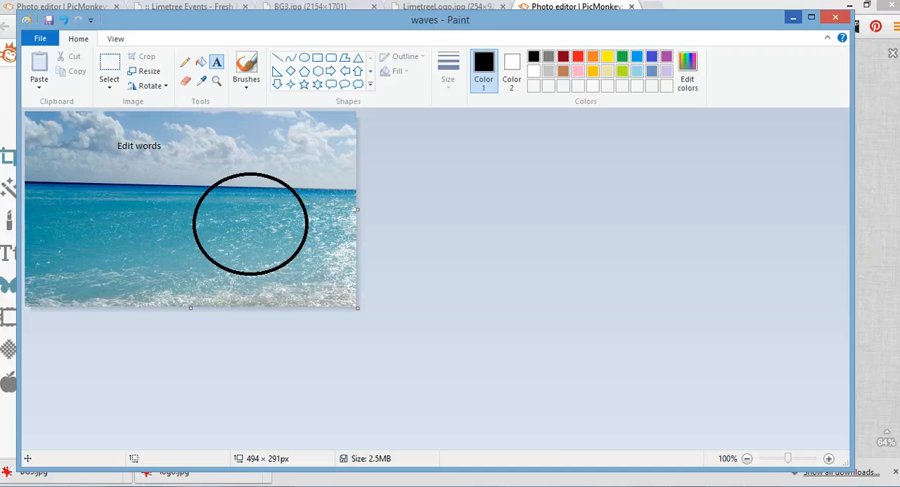
{"action": "left_click", "coordinate": [574, 6]}
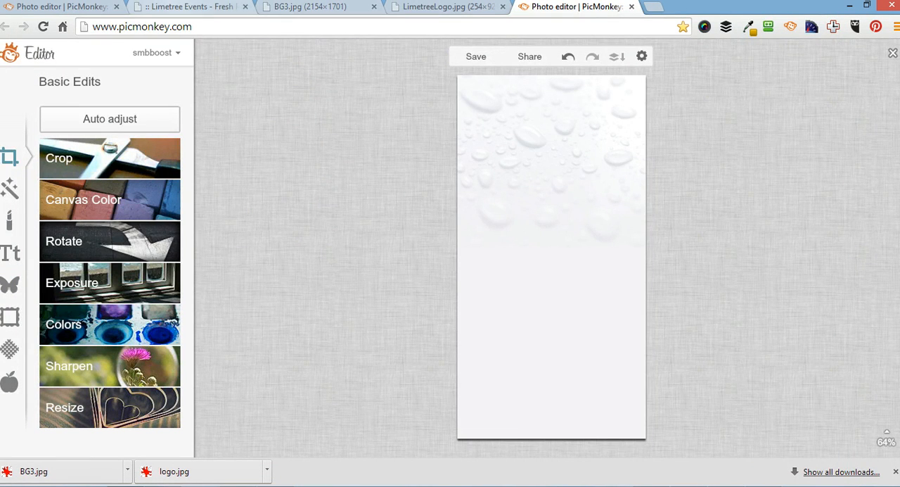
Return to the limetreeevents.com.au tab, scroll through its sections and dismiss Snipping Tool
{"action": "left_click", "coordinate": [190, 5]}
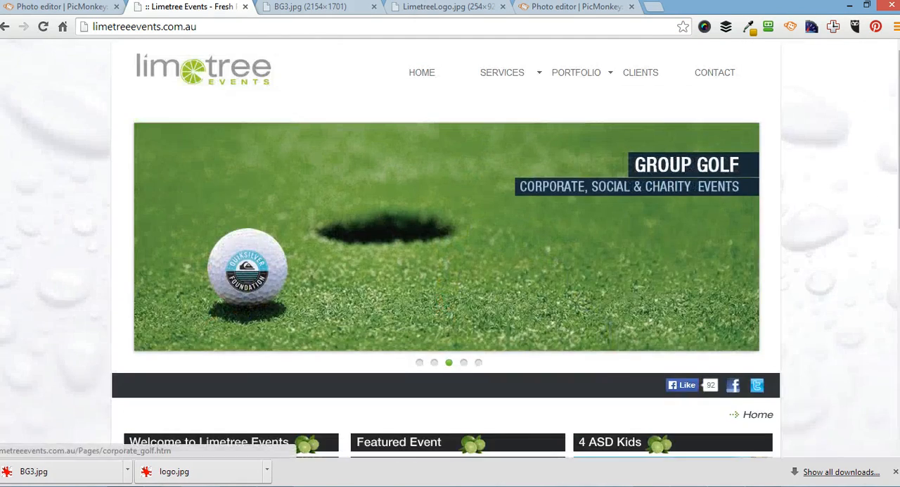
{"action": "scroll", "scroll_direction": "down", "scroll_amount": 3}
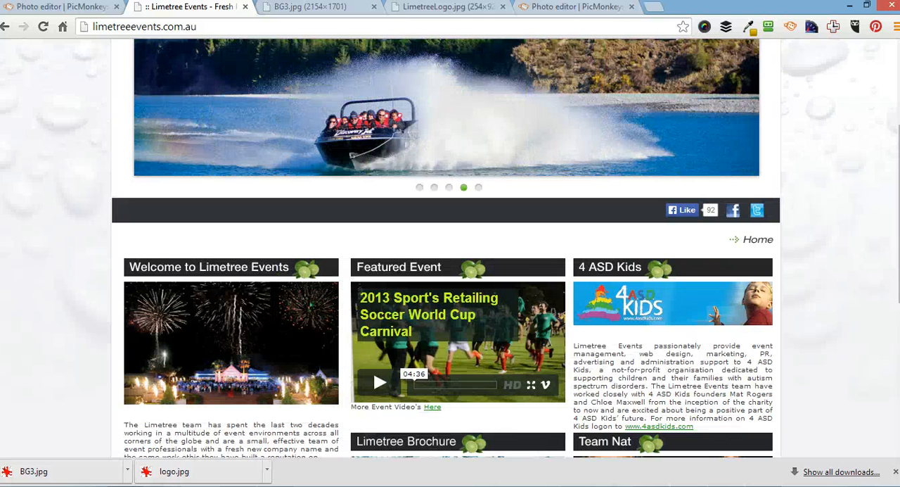
{"action": "scroll", "scroll_direction": "down", "scroll_amount": 3}
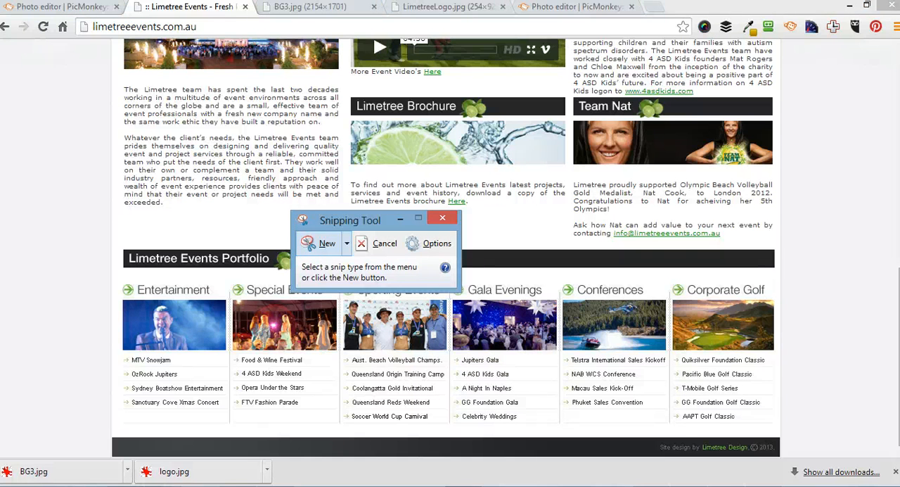
{"action": "left_click", "coordinate": [321, 242]}
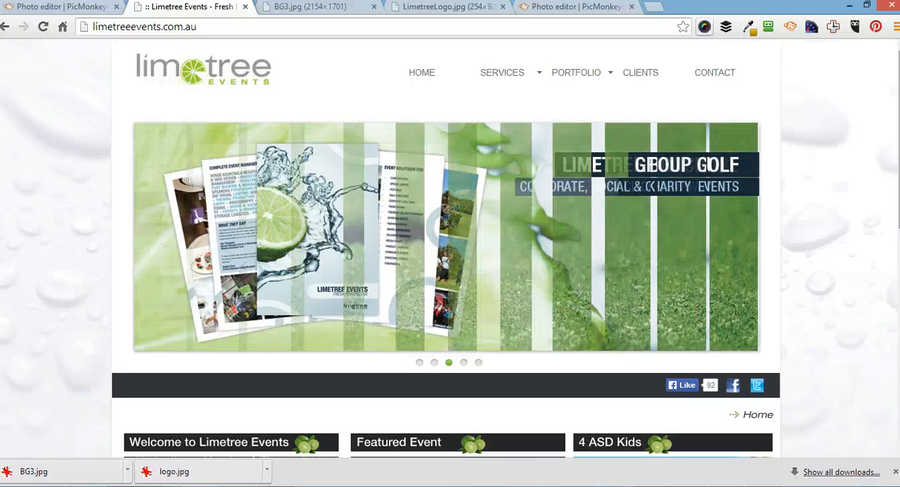
Capture the visible homepage with Awesome Screenshot and crop it to the banner area
{"action": "left_click", "coordinate": [703, 26]}
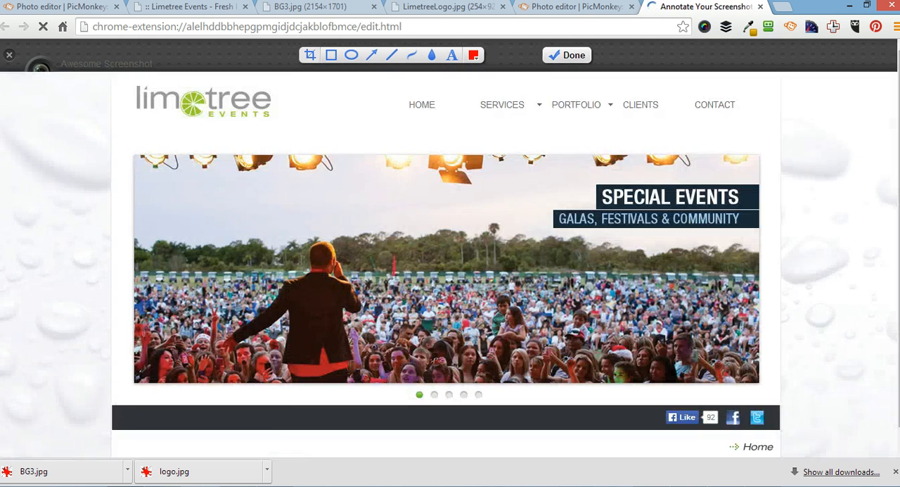
{"action": "left_click", "coordinate": [309, 55]}
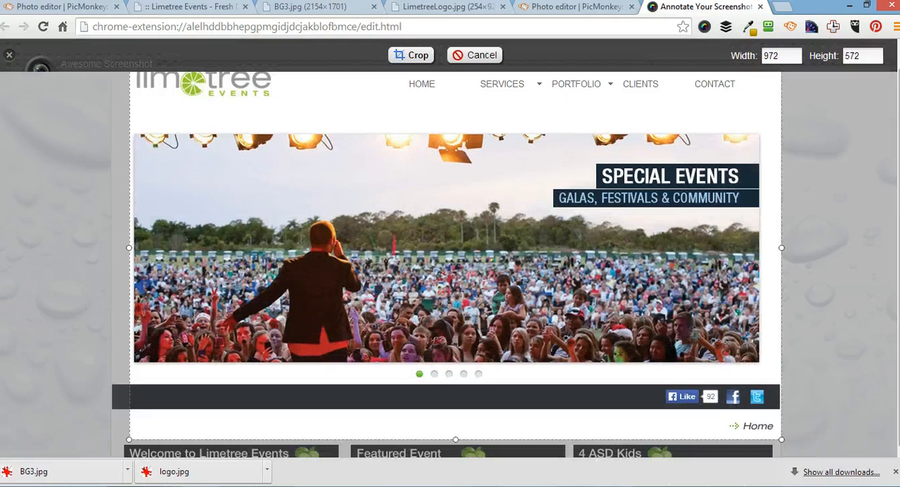
{"action": "left_click", "coordinate": [410, 55]}
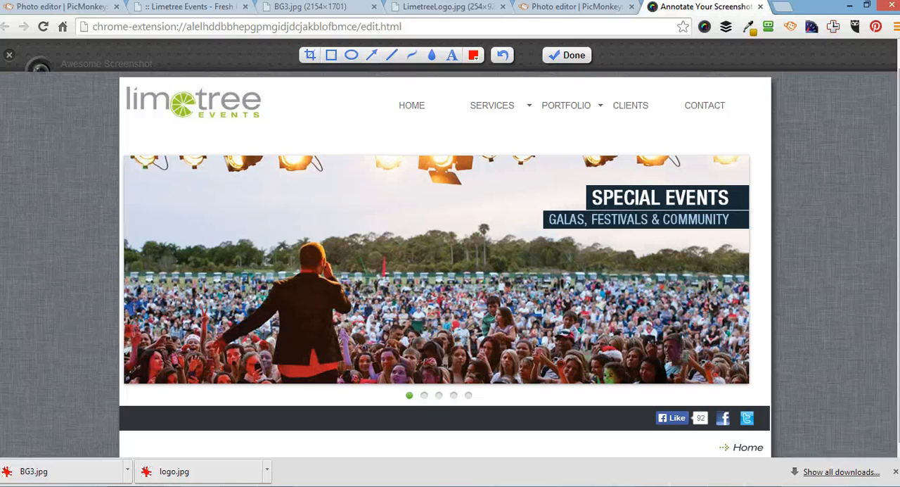
Save the cropped capture online temporarily and select its shareable image link
{"action": "left_click", "coordinate": [566, 55]}
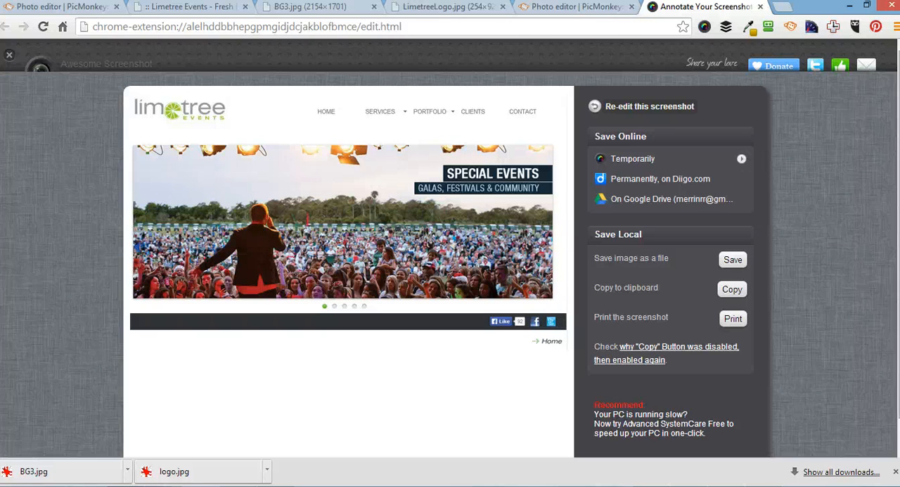
{"action": "left_click", "coordinate": [632, 157]}
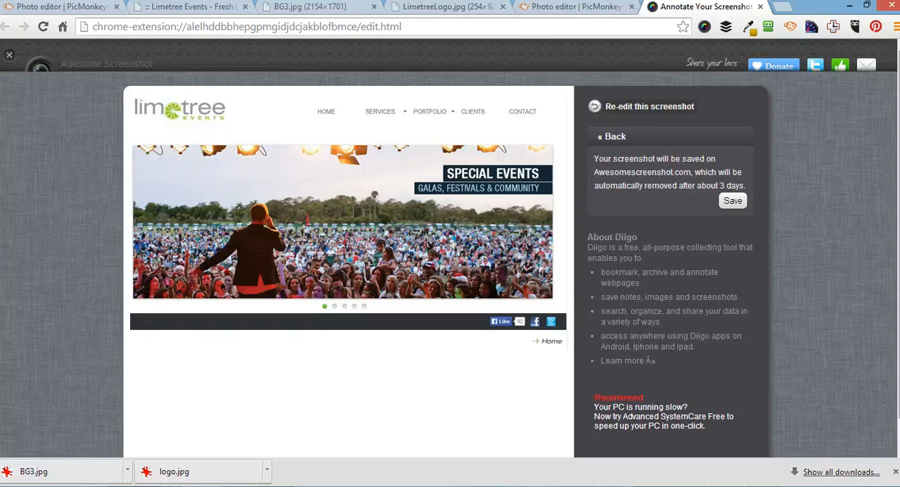
{"action": "left_click", "coordinate": [731, 200]}
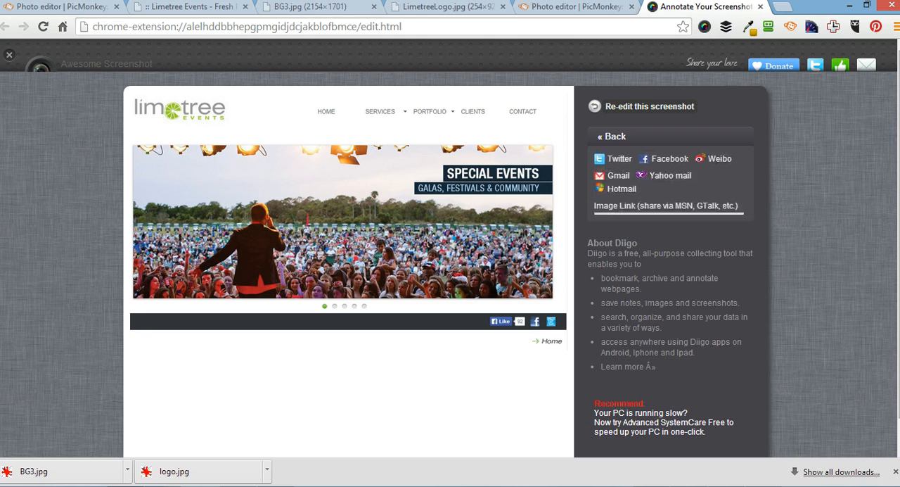
{"action": "left_click", "coordinate": [658, 192]}
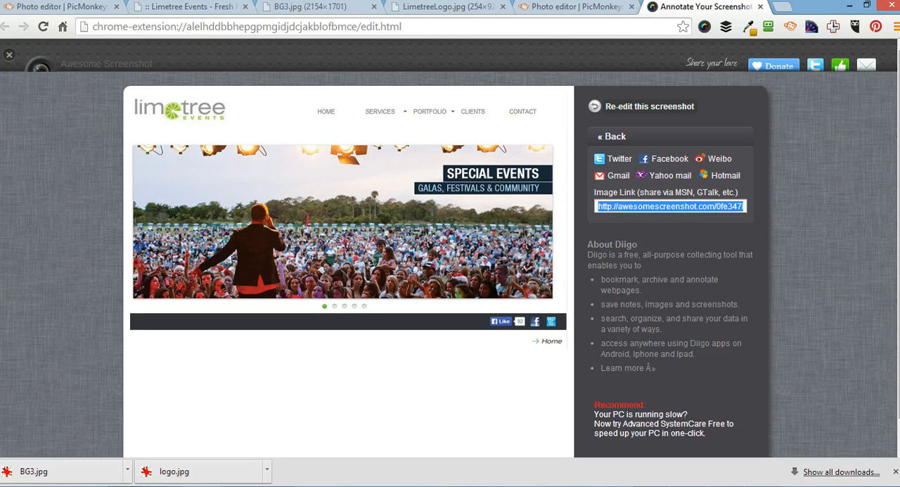